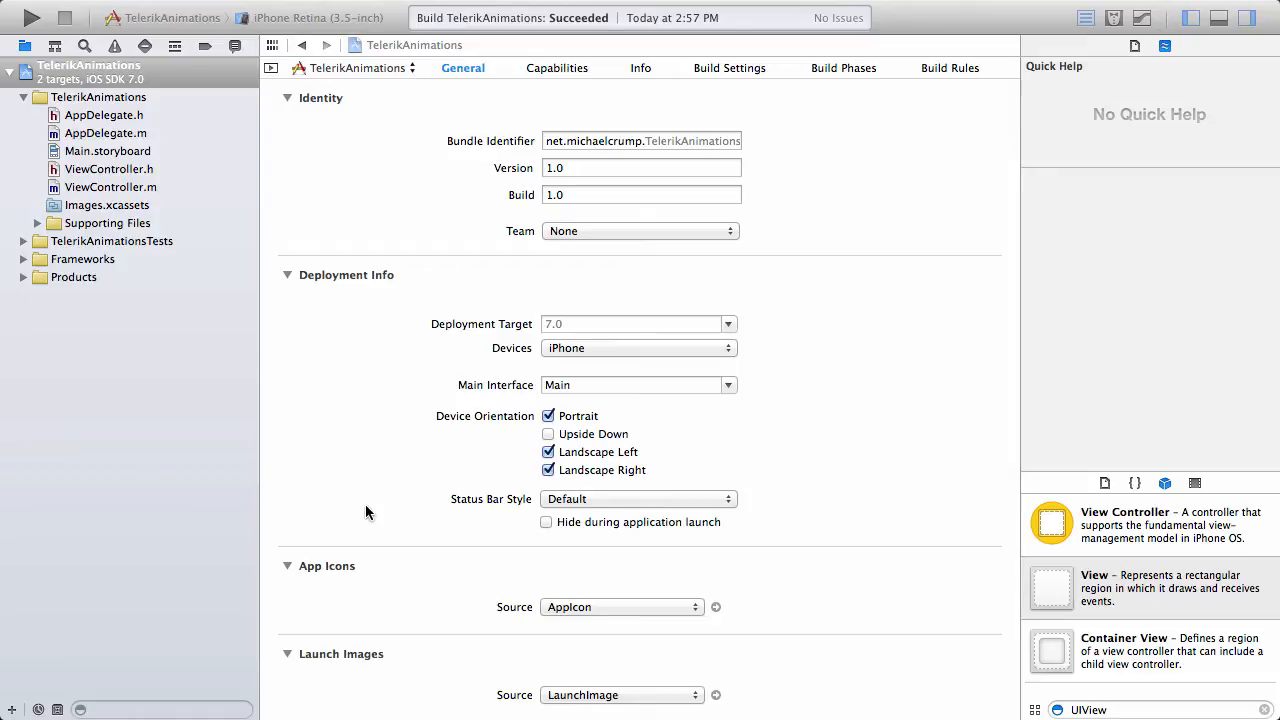
# - Show ViewController.h with its TelerikUI import and TKChart chartView outlet
pyautogui.scroll(-3)
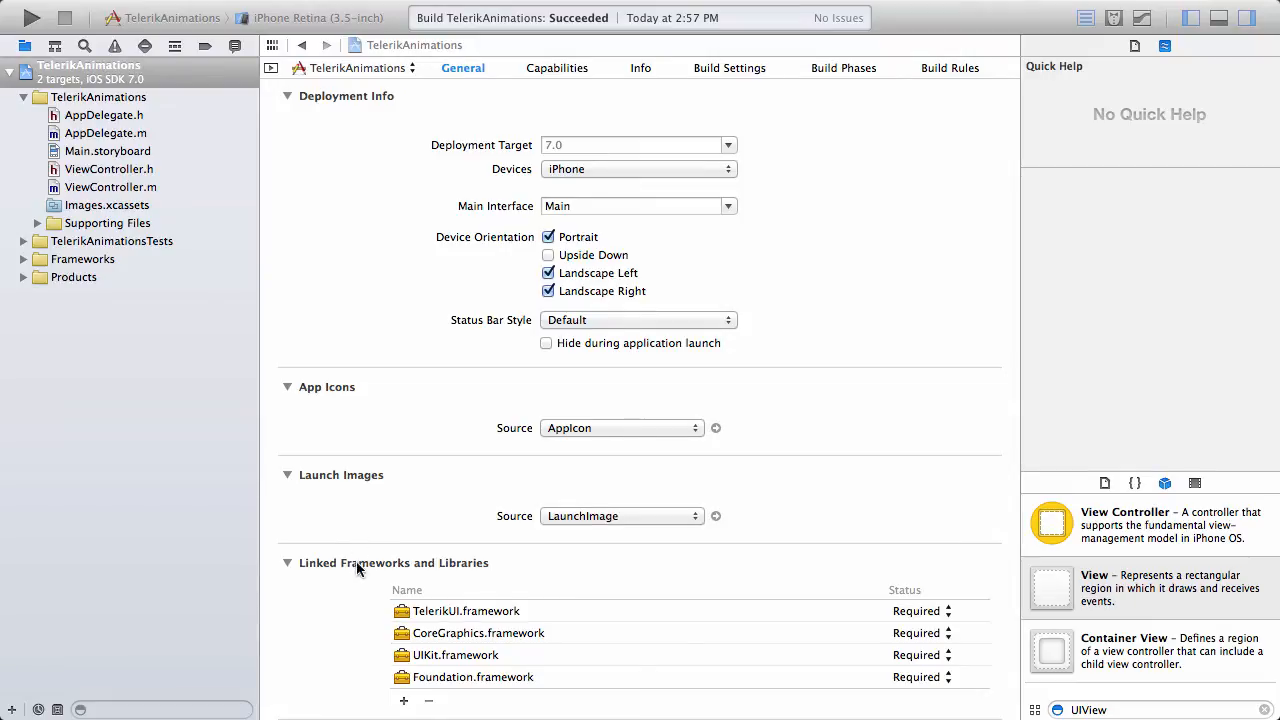
pyautogui.moveTo(484, 570)
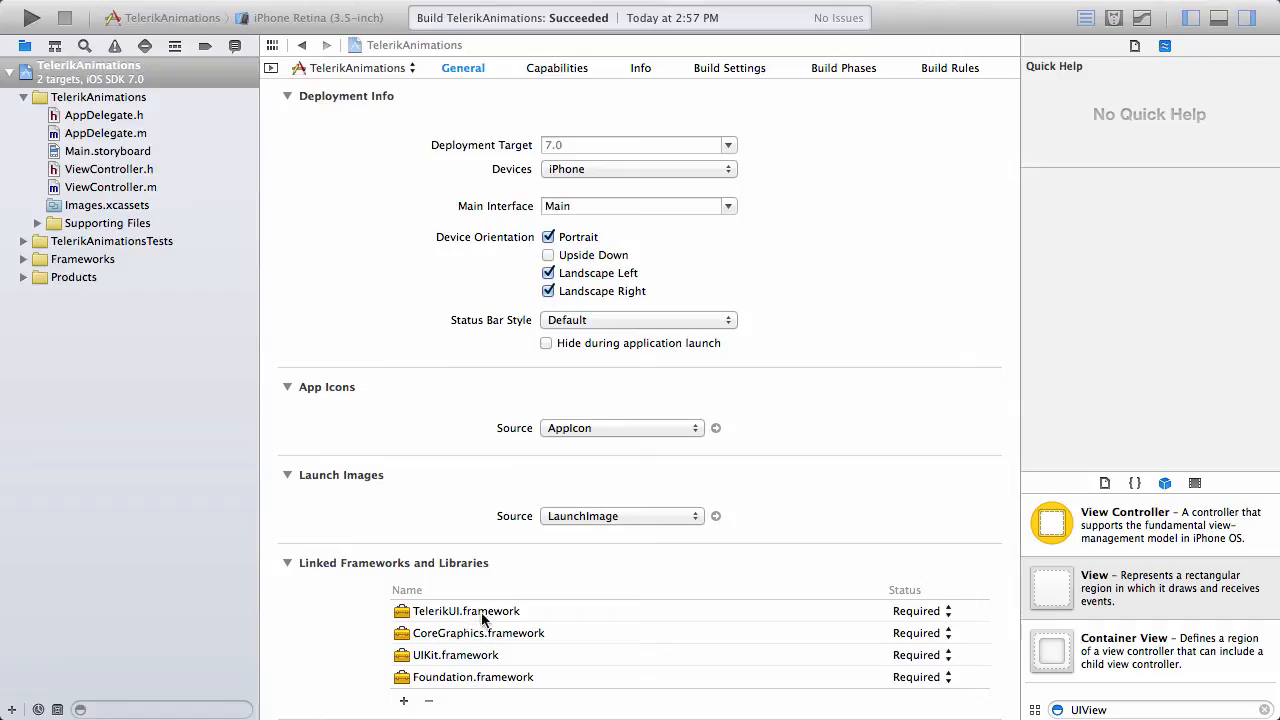
pyautogui.moveTo(478, 620)
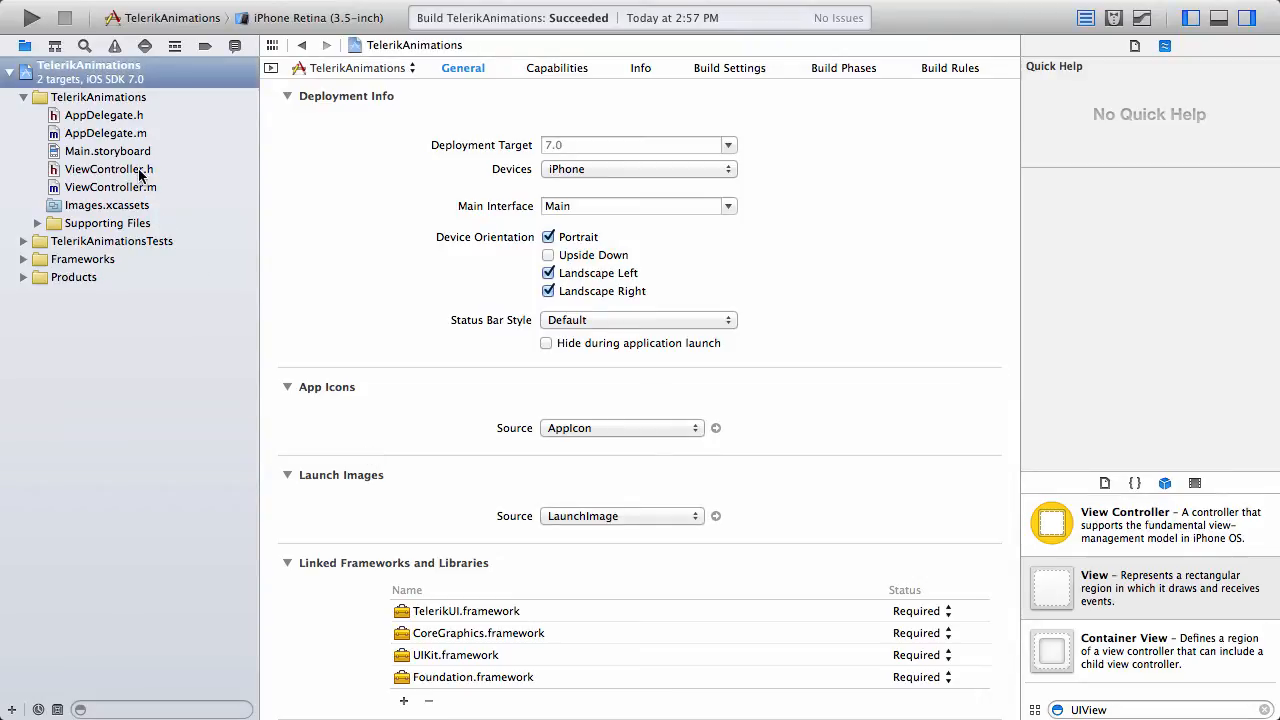
pyautogui.click(108, 168)
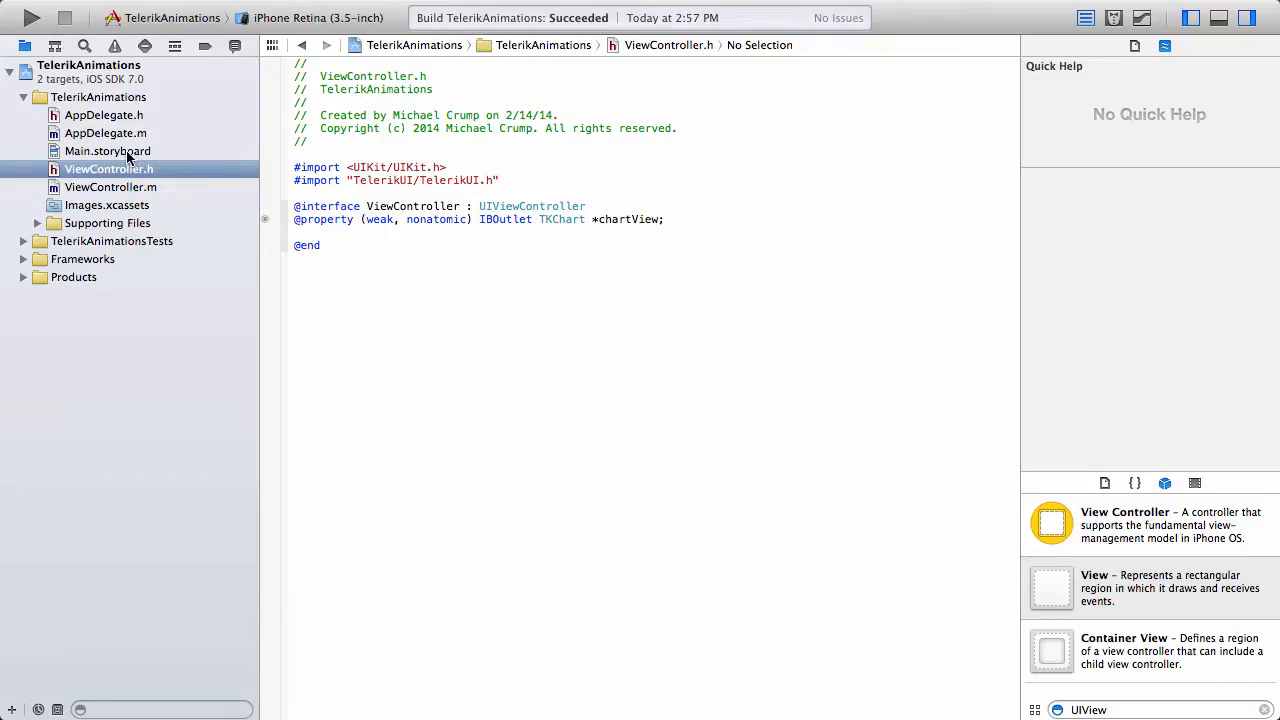
# - Show Main.storyboard's Chart view of class TKChart and expand its four spacing constraints
pyautogui.click(108, 152)
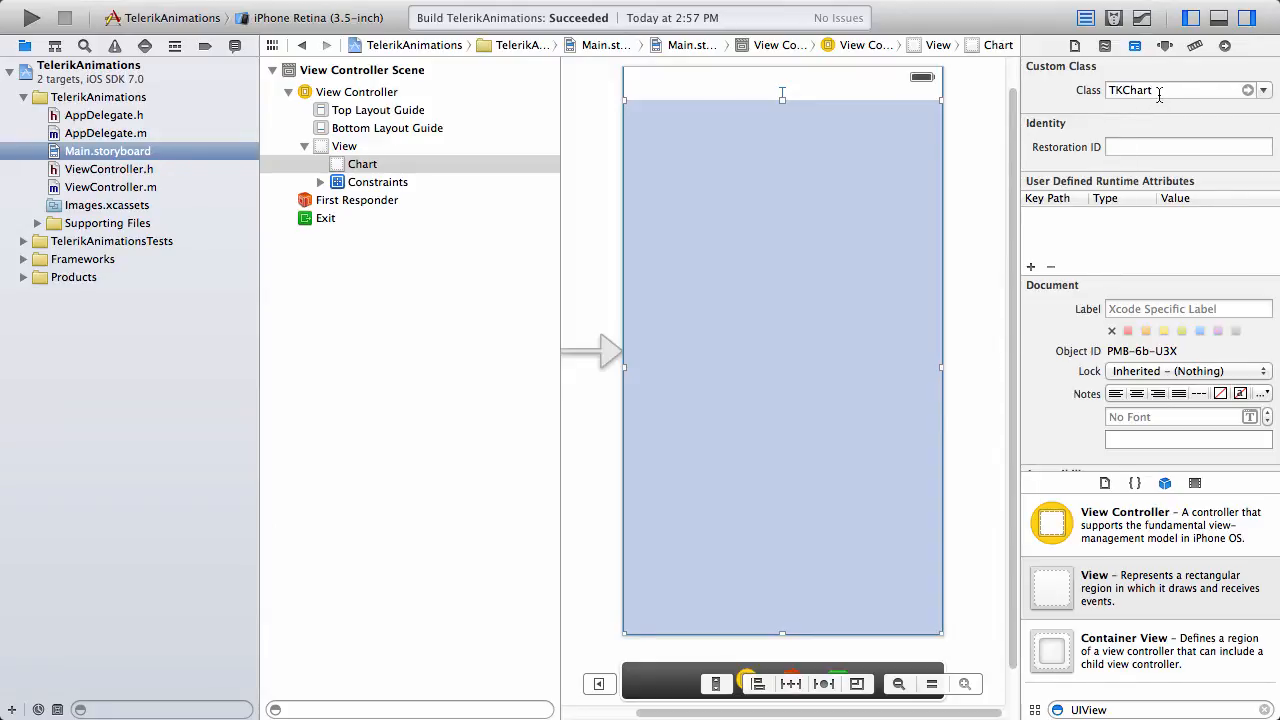
pyautogui.moveTo(968, 576)
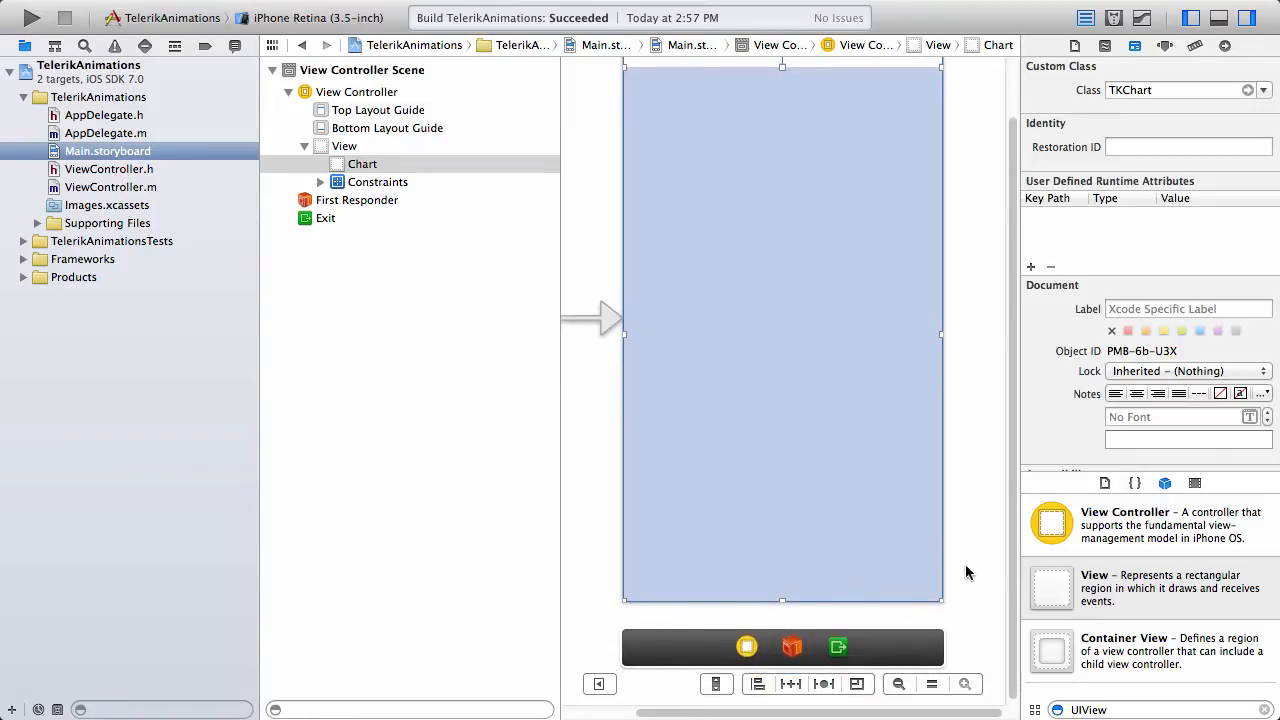
pyautogui.click(824, 684)
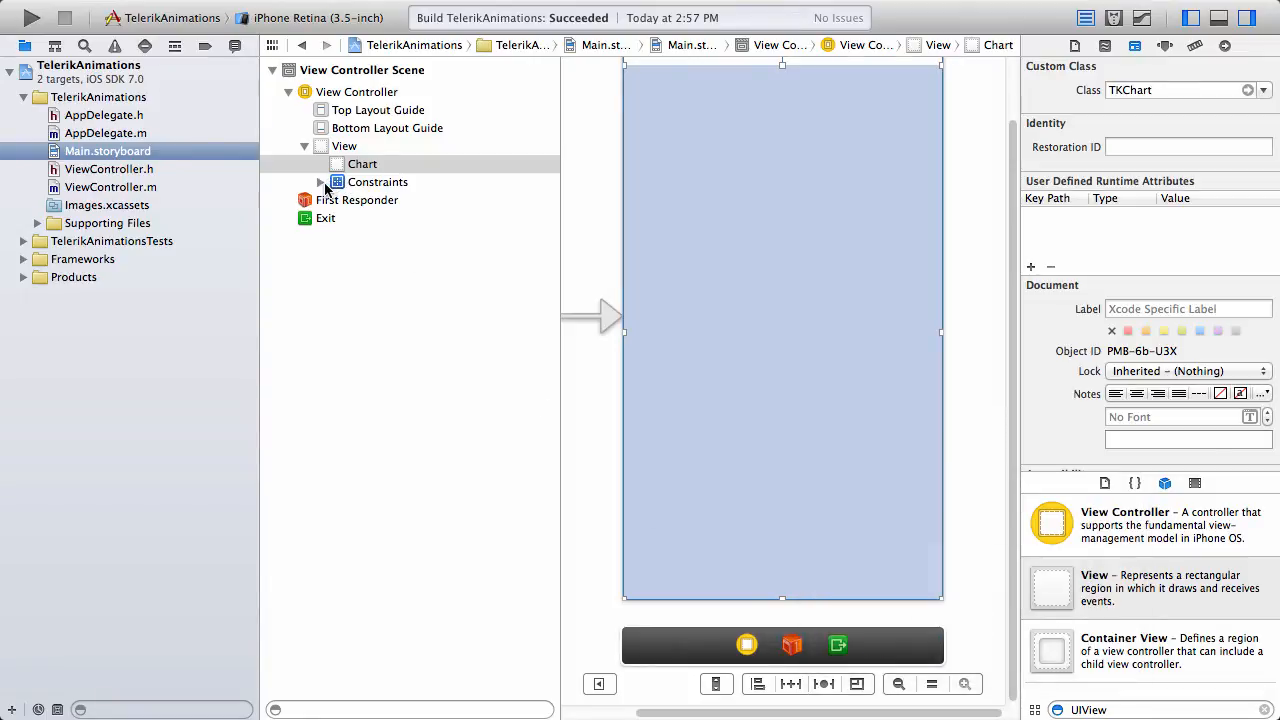
pyautogui.click(320, 182)
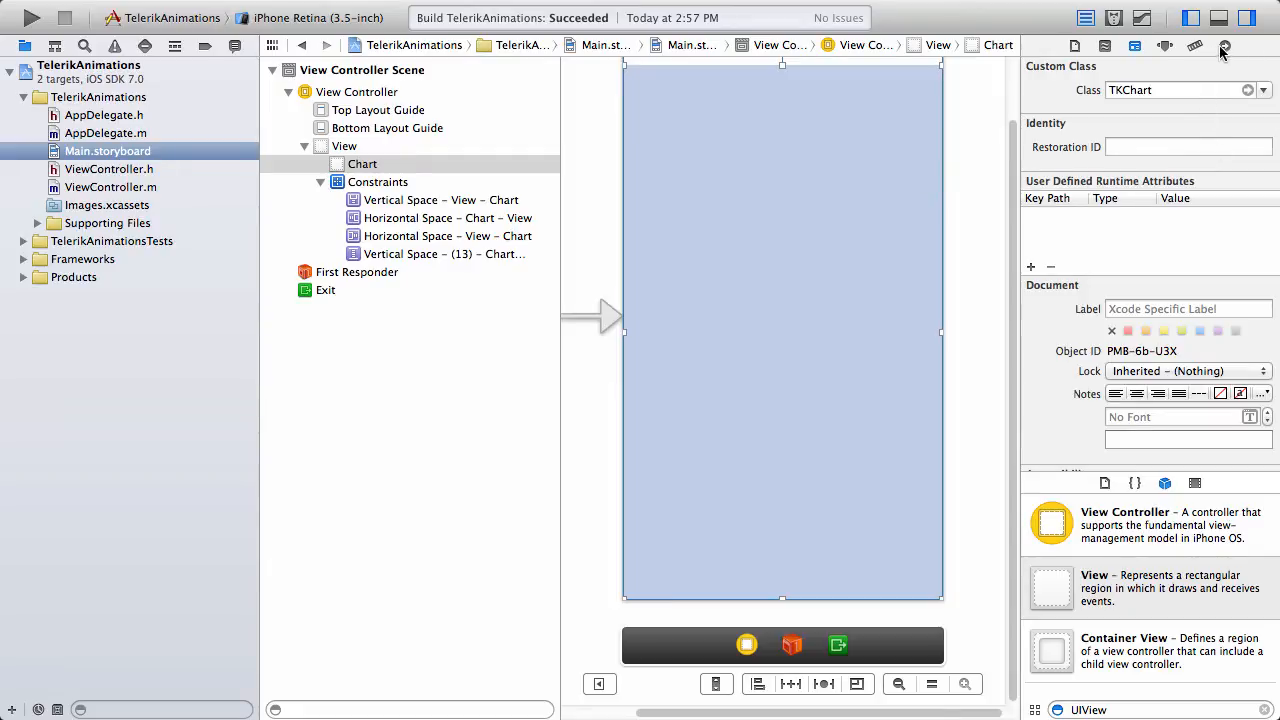
pyautogui.click(1224, 46)
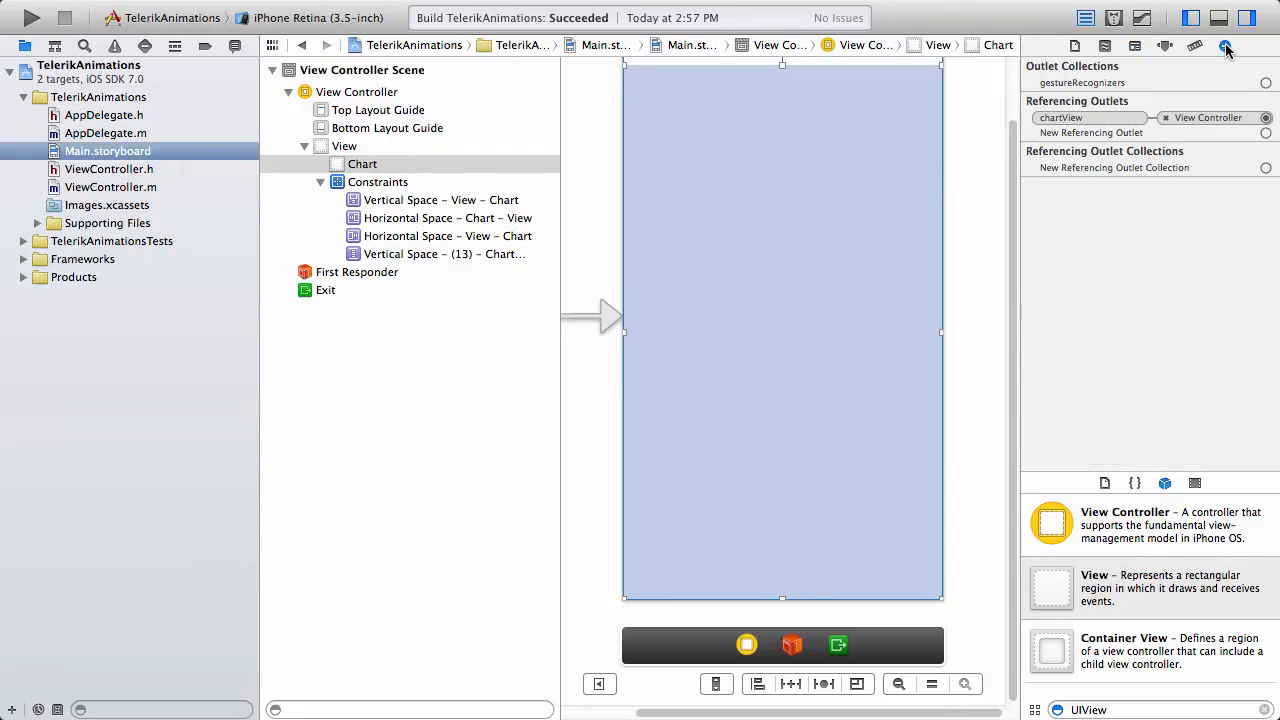
pyautogui.moveTo(1100, 104)
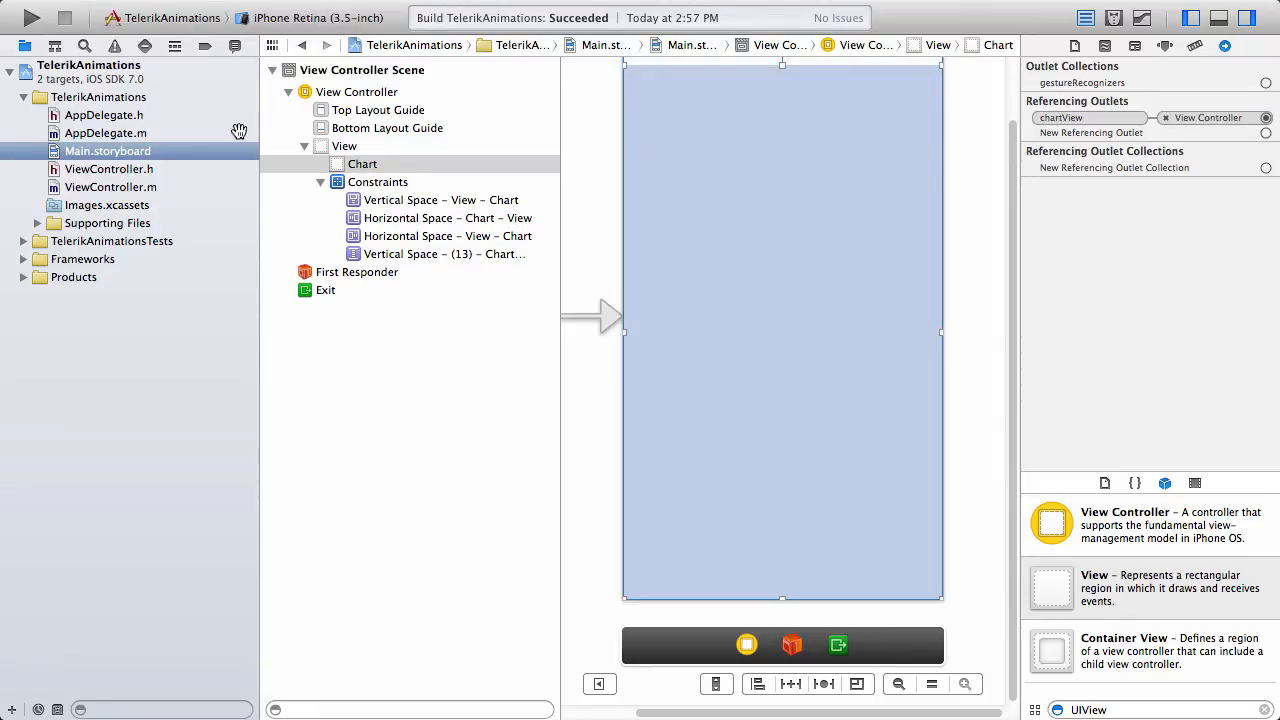
pyautogui.click(108, 168)
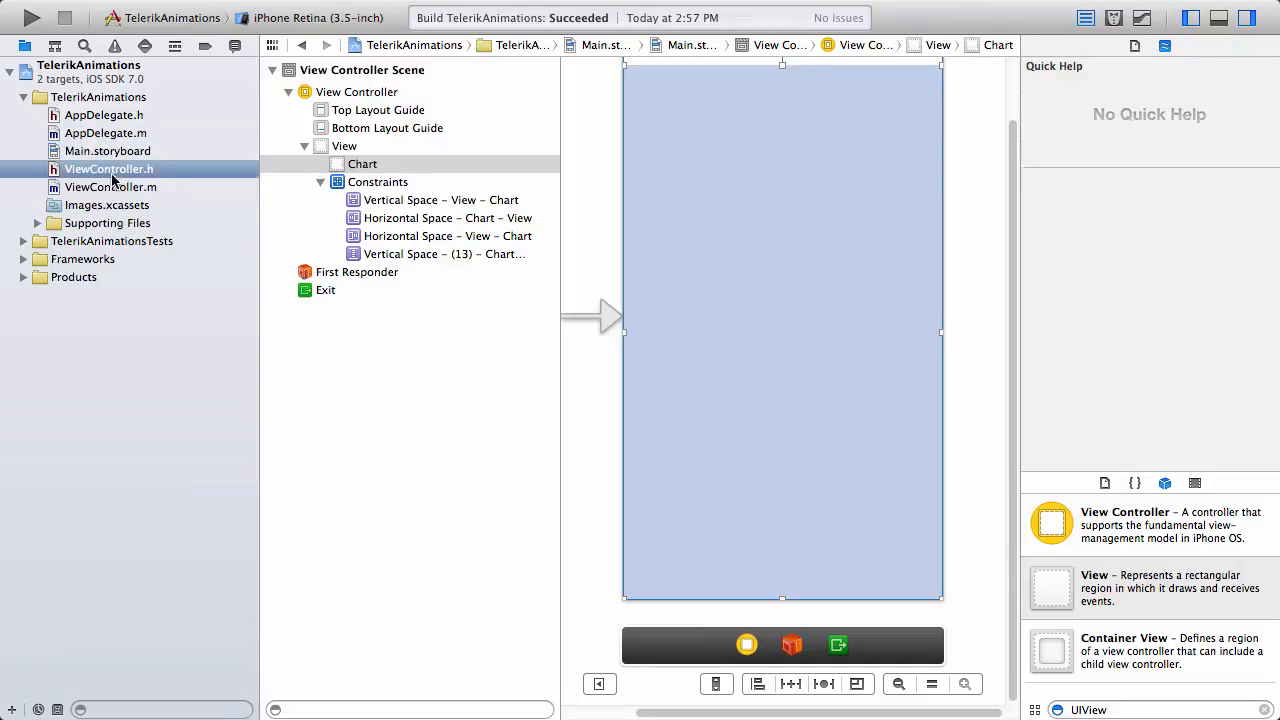
# - Reopen ViewController.h from the Project Navigator
pyautogui.click(108, 168)
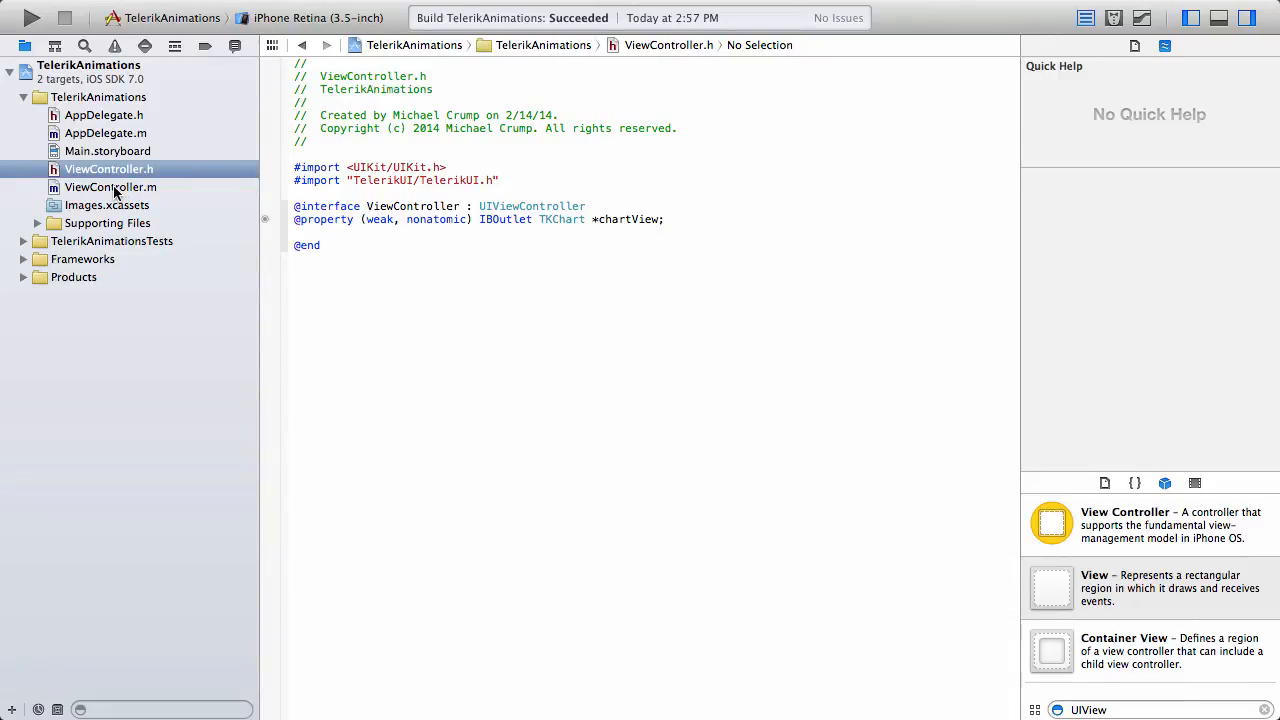
# - In ViewController.m's viewDidLoad, fill _points with ten TKChartDataPoints using arc4random()%300
pyautogui.click(110, 188)
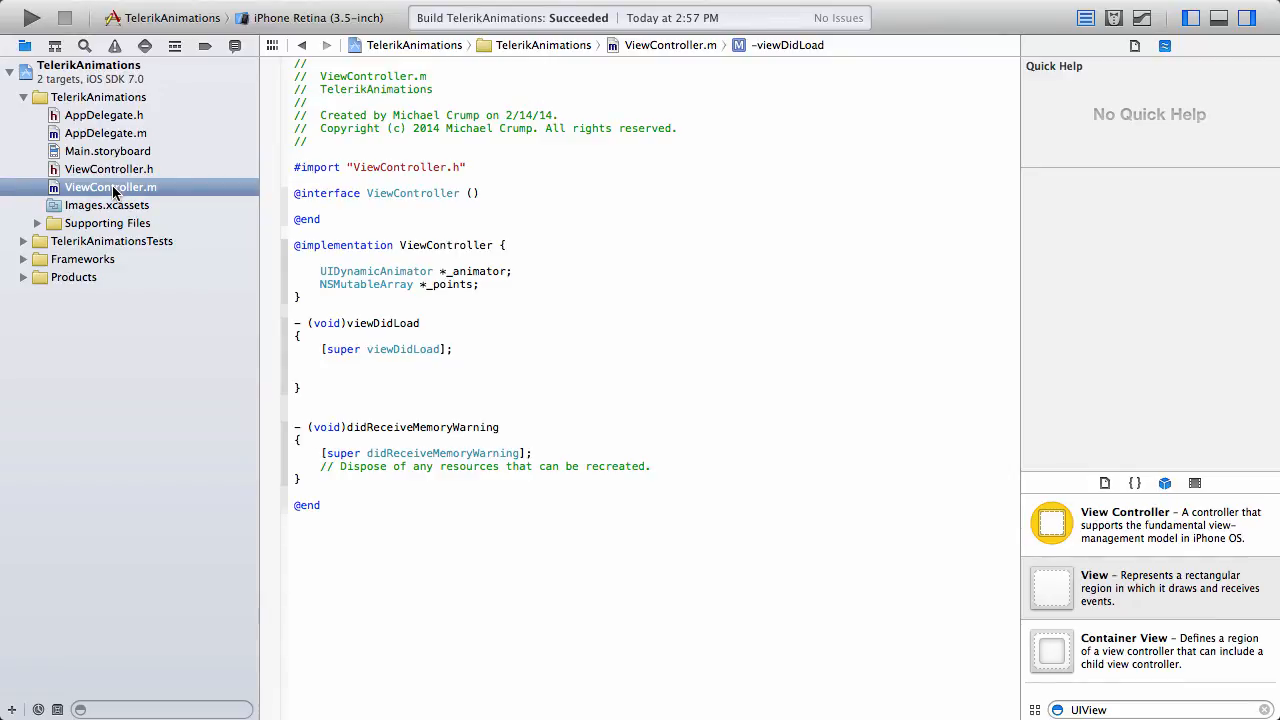
pyautogui.moveTo(524, 258)
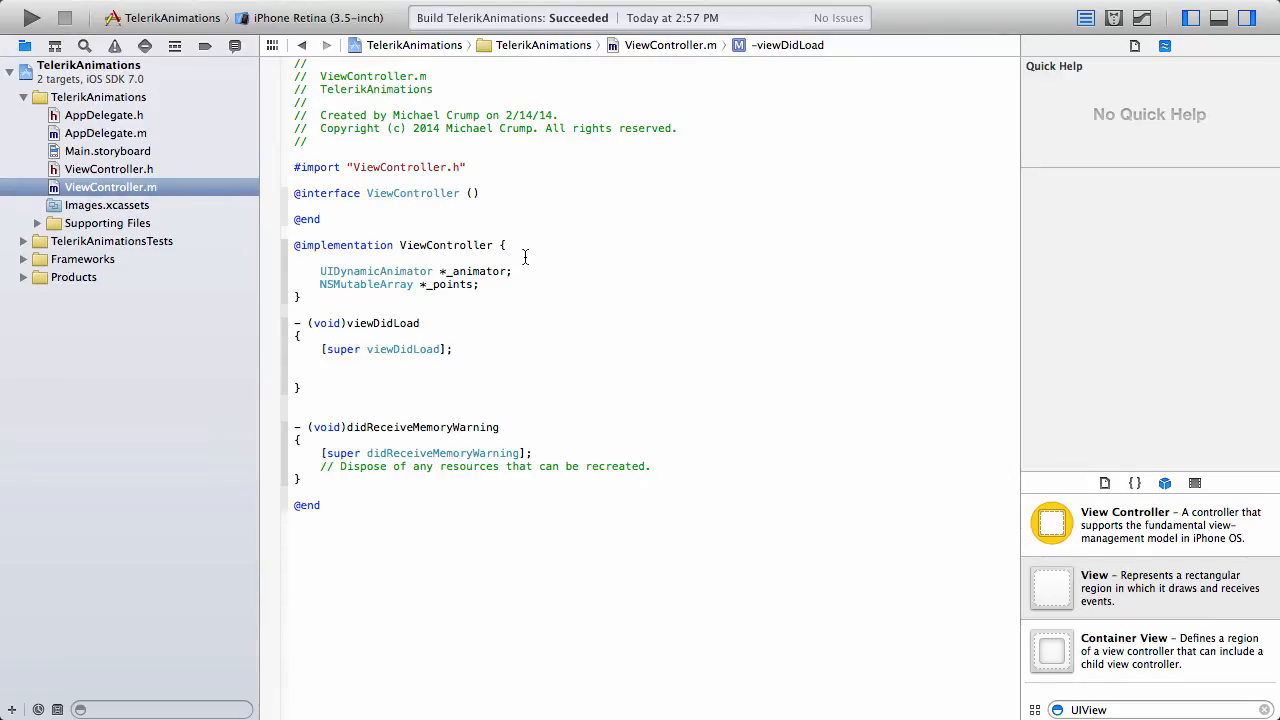
pyautogui.moveTo(516, 246)
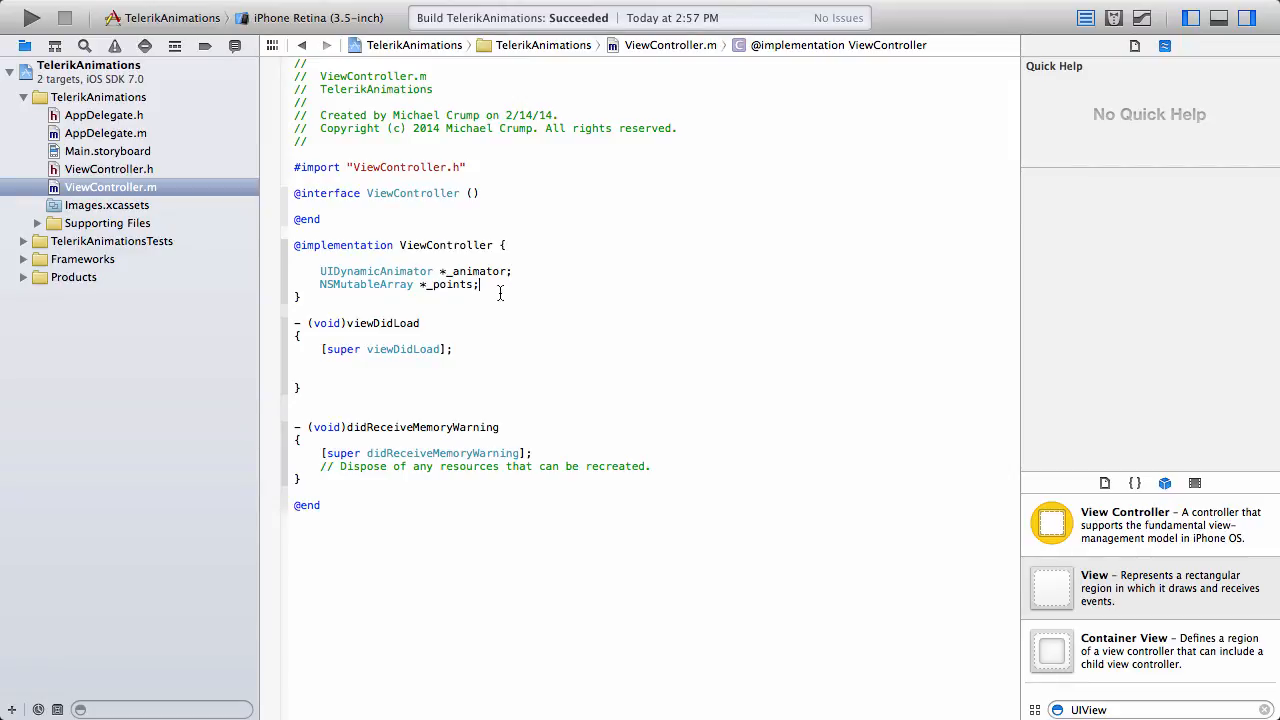
pyautogui.moveTo(508, 296)
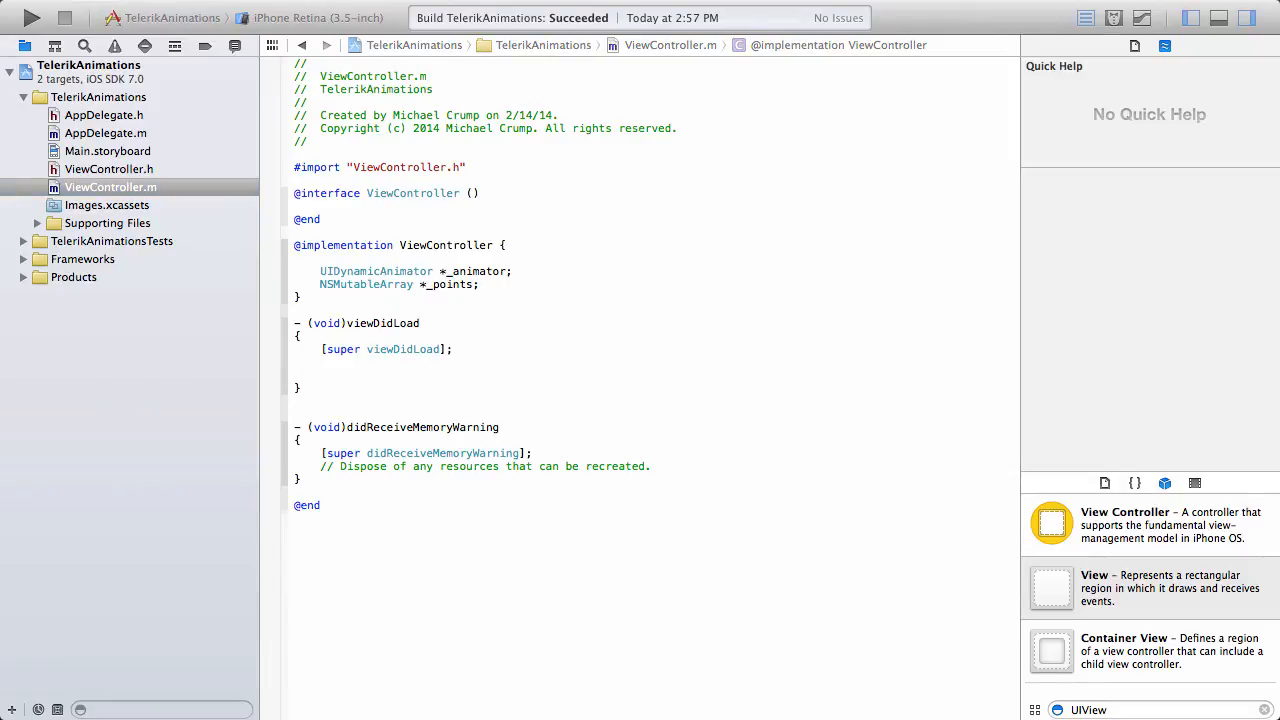
pyautogui.click(480, 284)
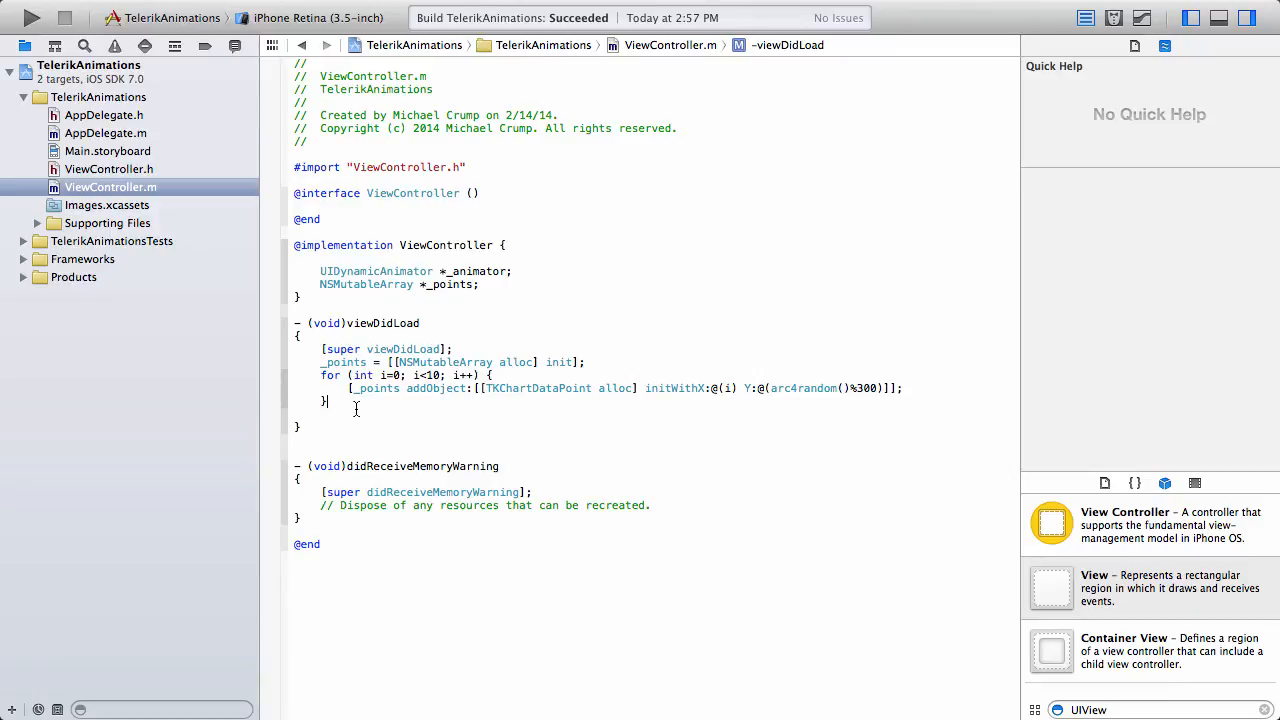
# - Build a TKChartLineSeries from _points with circle point shapes, add it to _chartView and reload data
pyautogui.press('return')
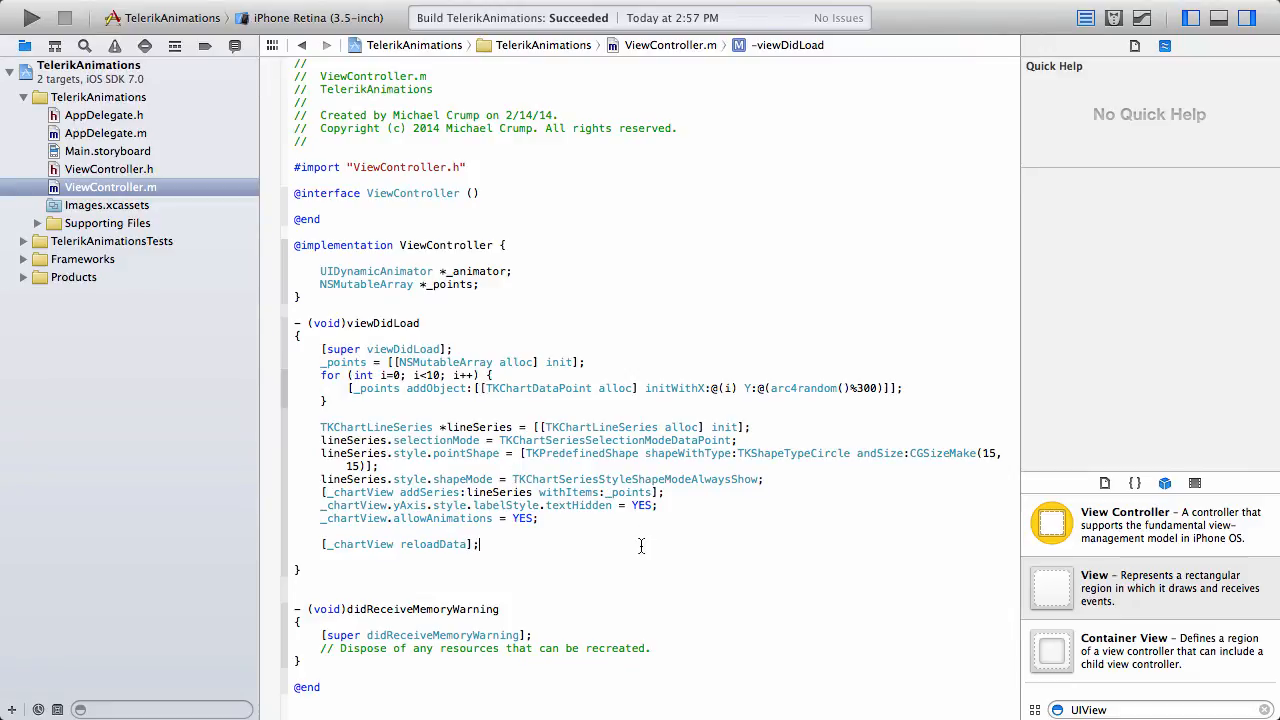
pyautogui.moveTo(456, 434)
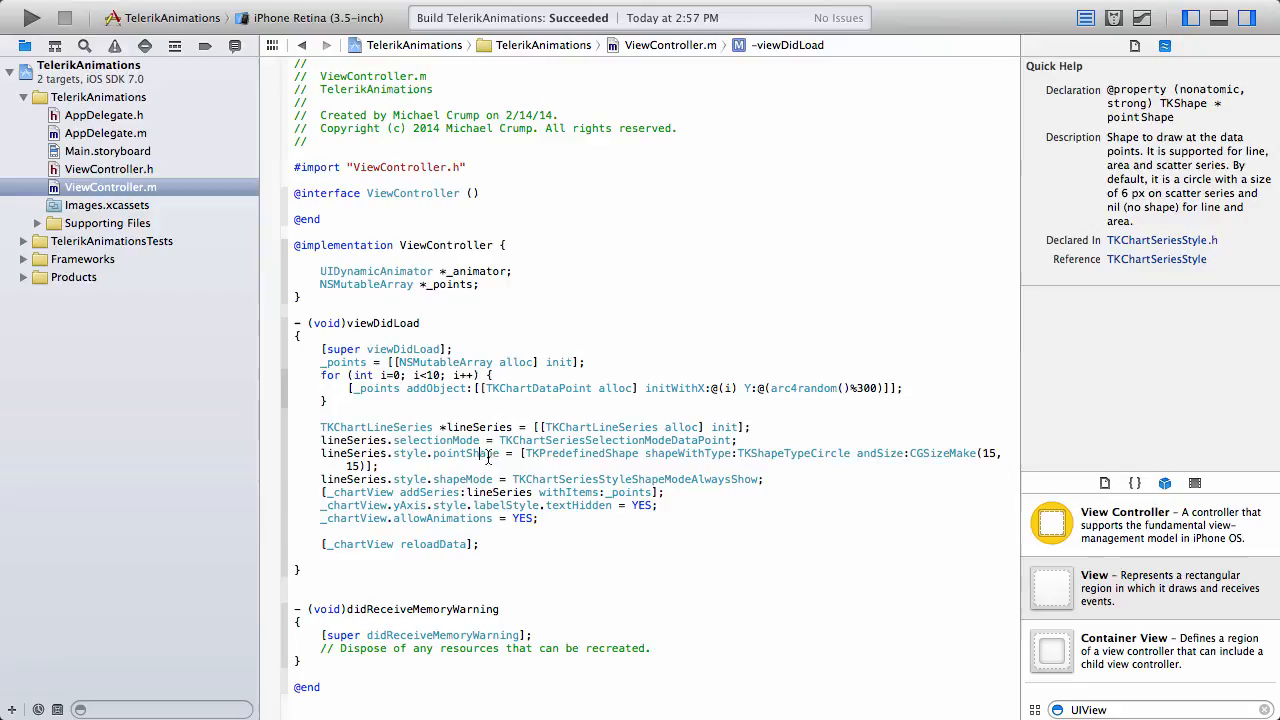
pyautogui.click(464, 480)
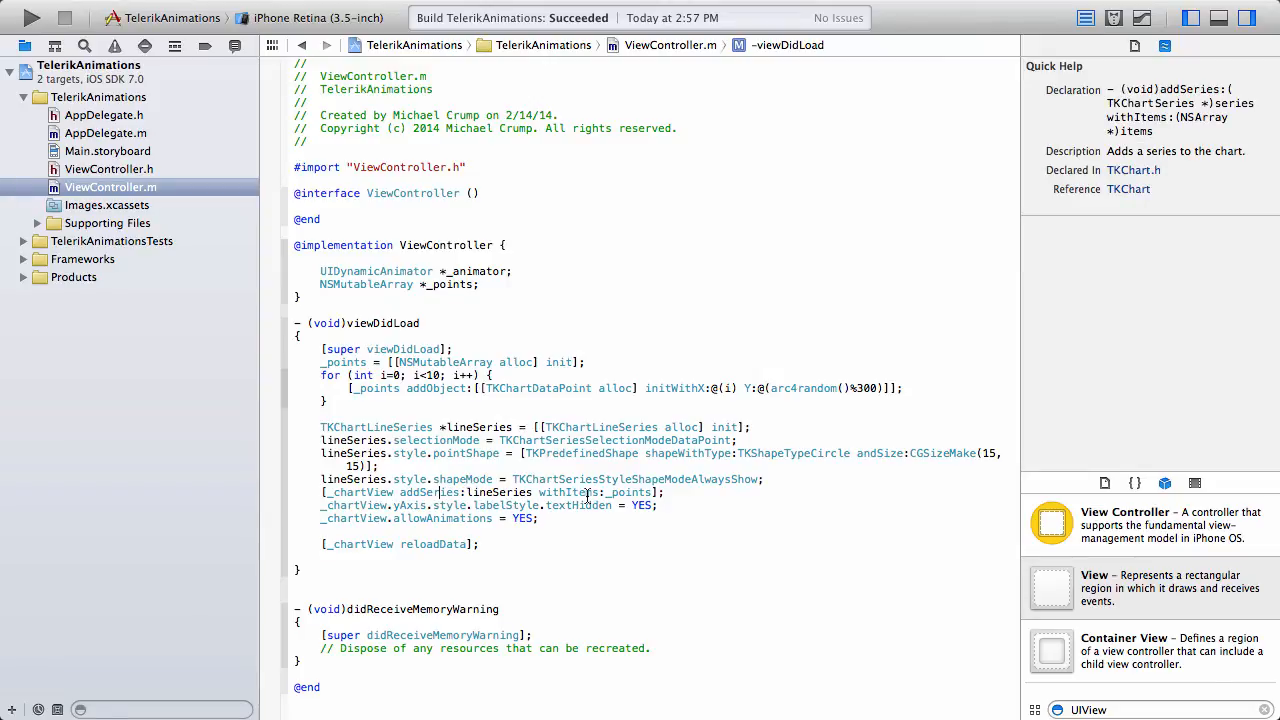
pyautogui.click(630, 492)
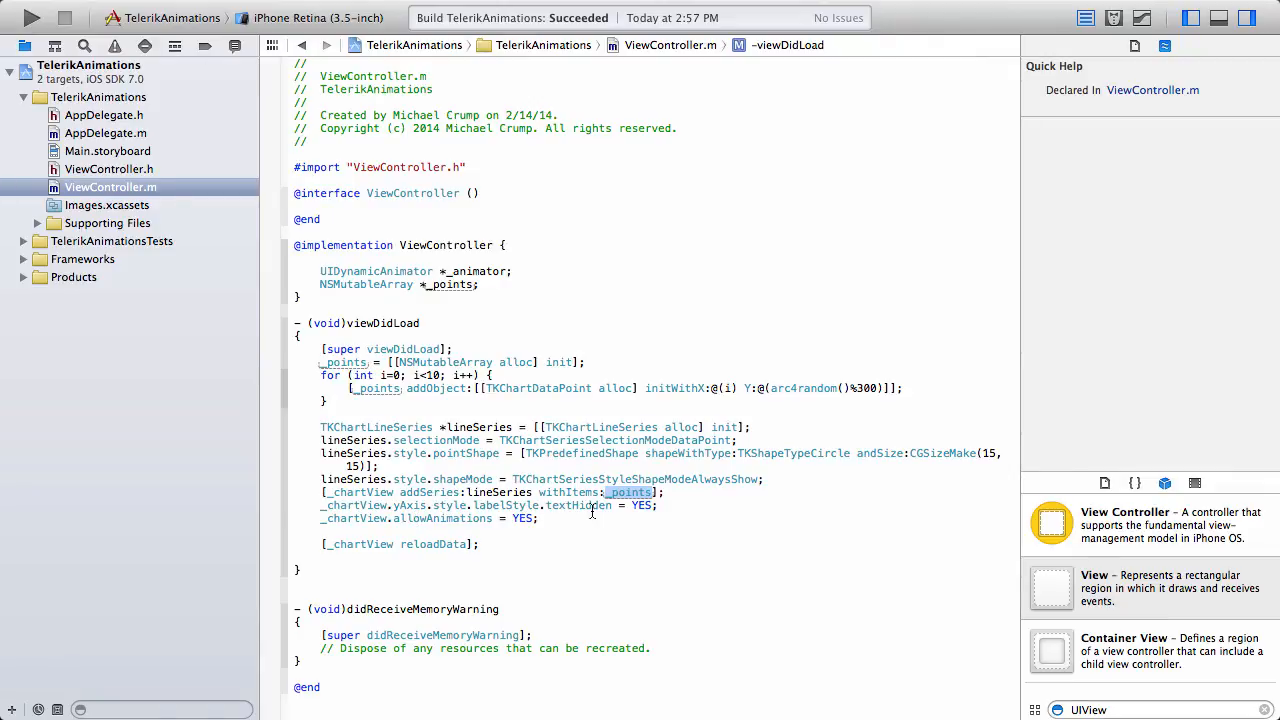
pyautogui.moveTo(634, 532)
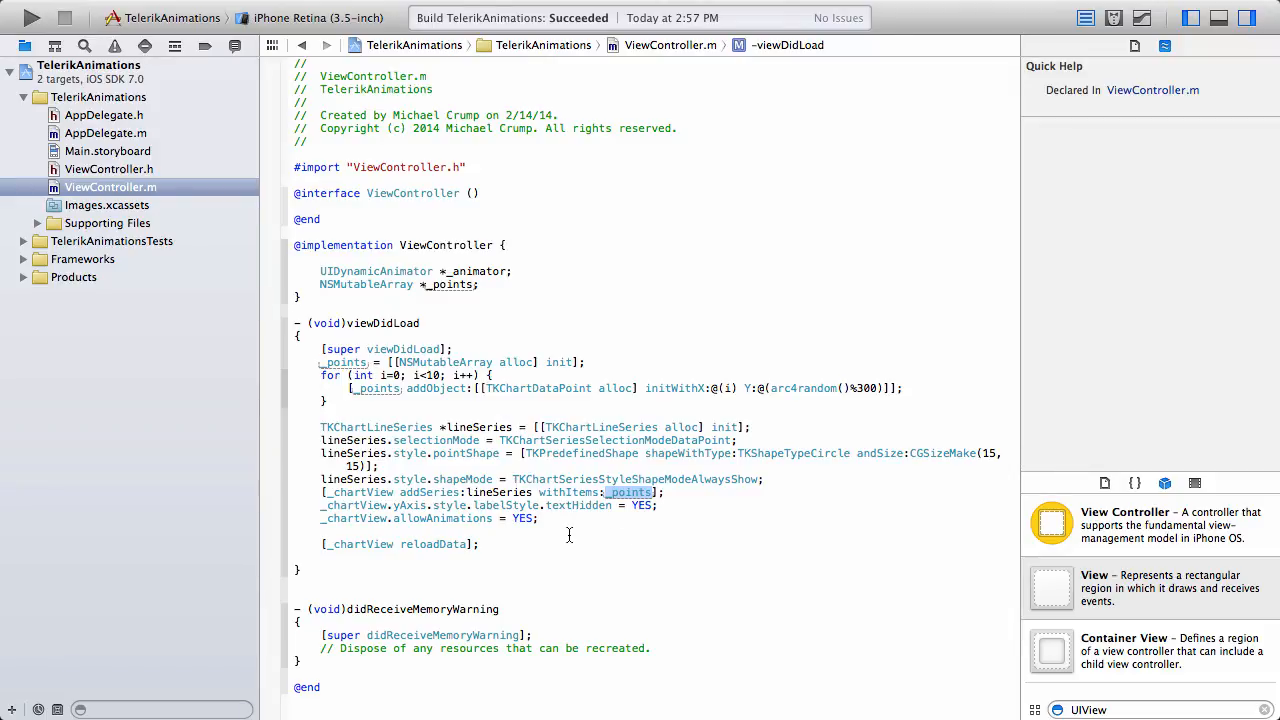
pyautogui.moveTo(560, 534)
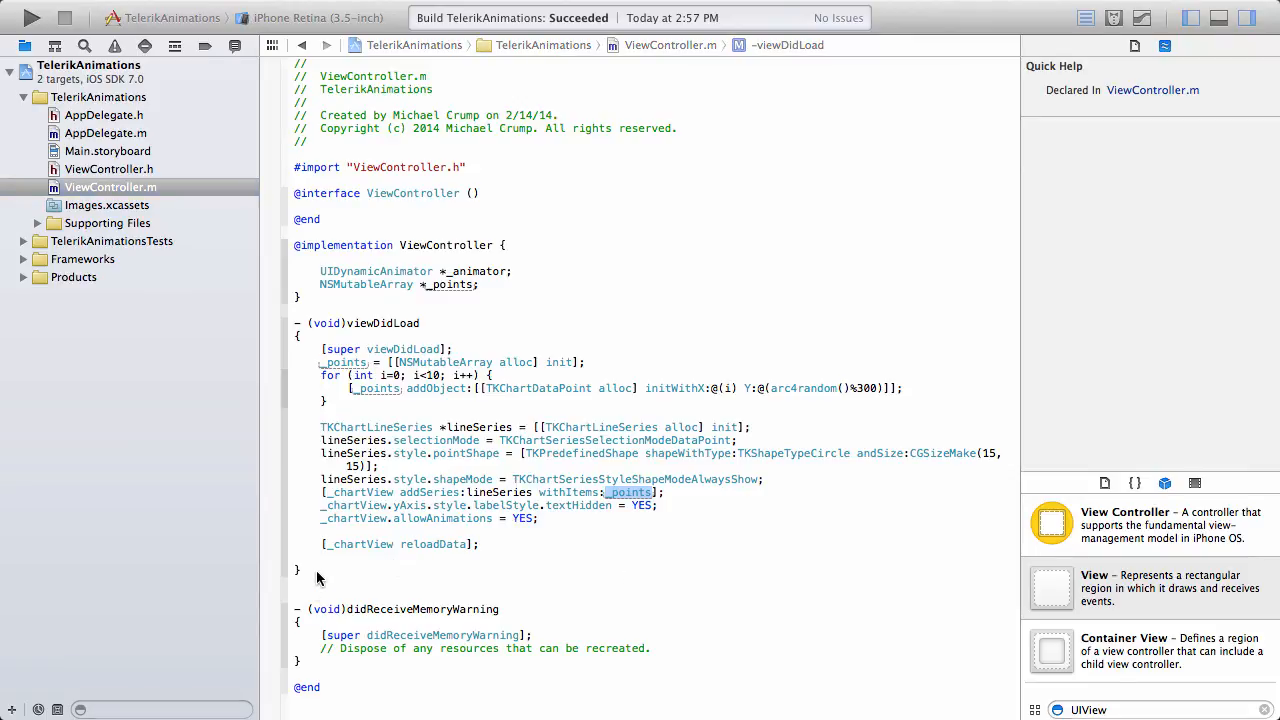
# - Add applyGravityEffectAfterTimer with collision, gravity and elastic dynamic behaviors on the series' visual points
pyautogui.click(300, 584)
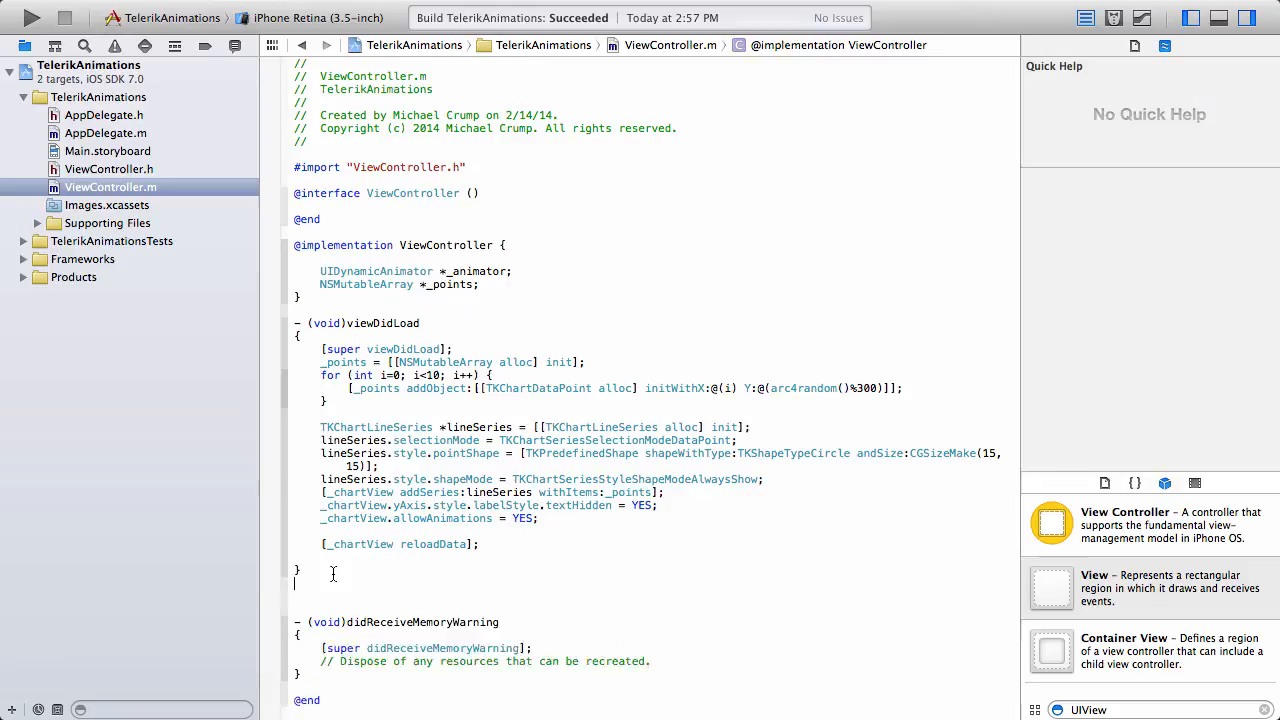
pyautogui.scroll(-3)
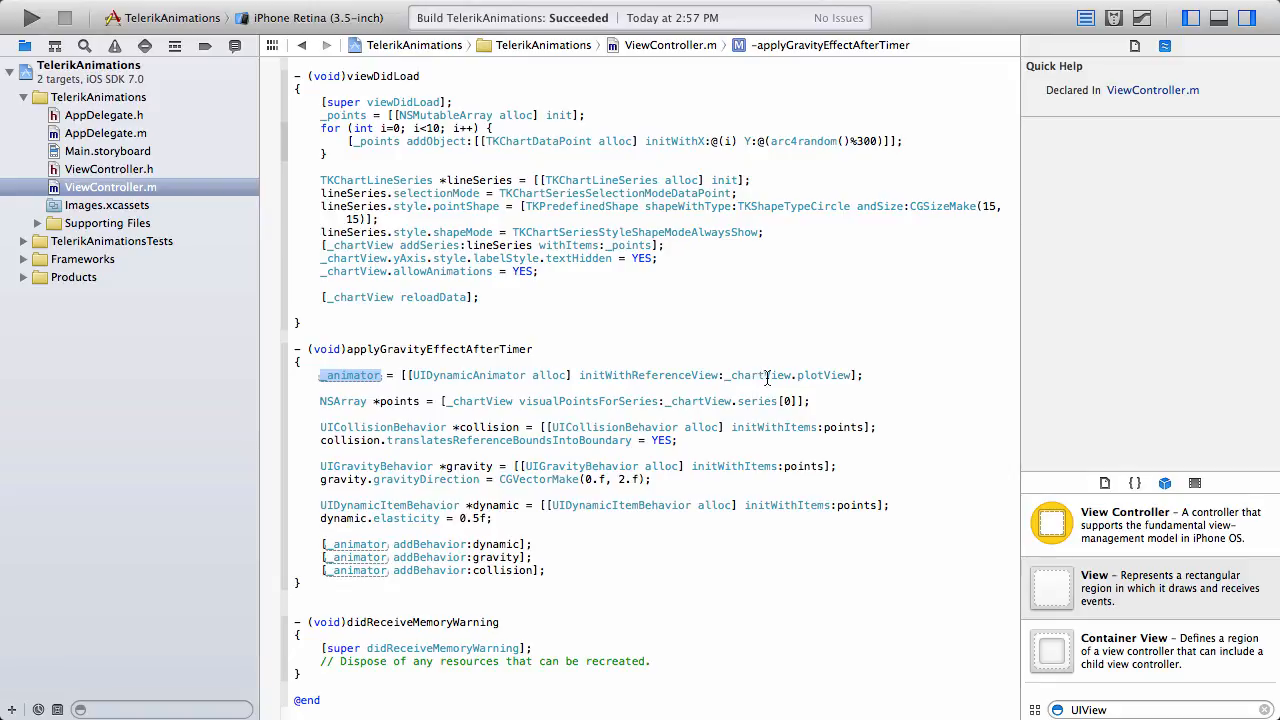
pyautogui.moveTo(466, 402)
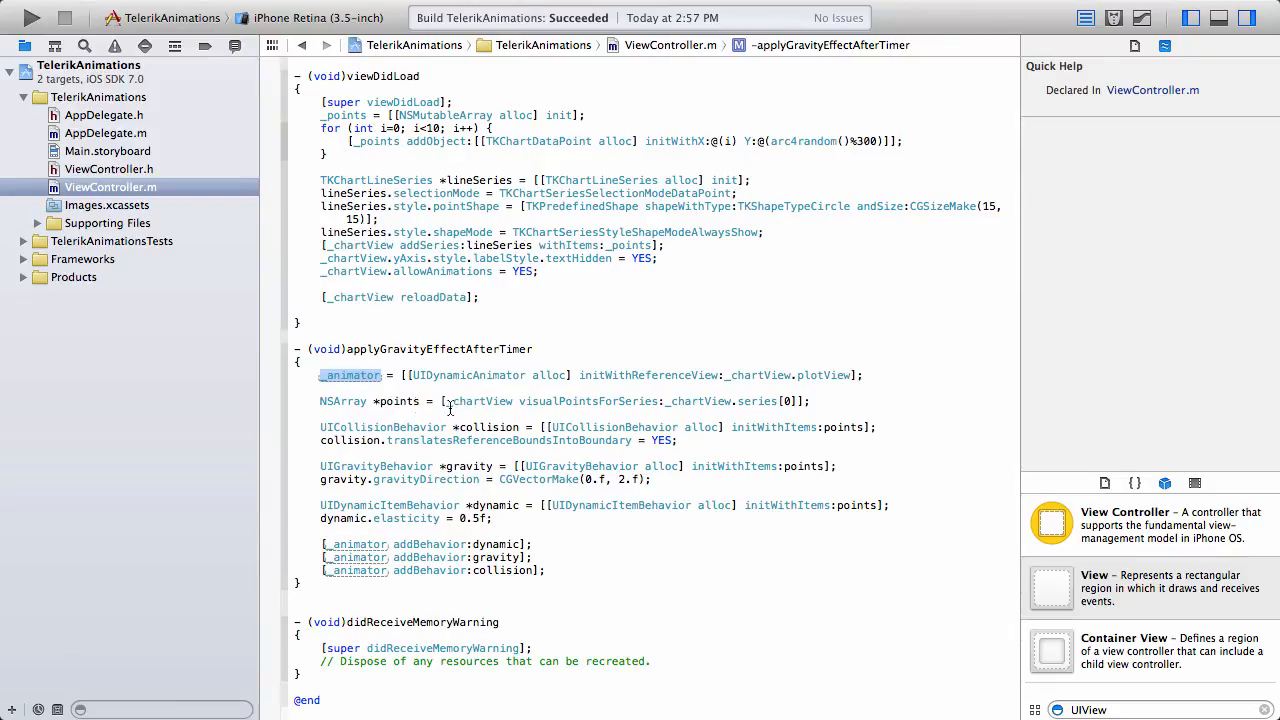
pyautogui.moveTo(572, 400)
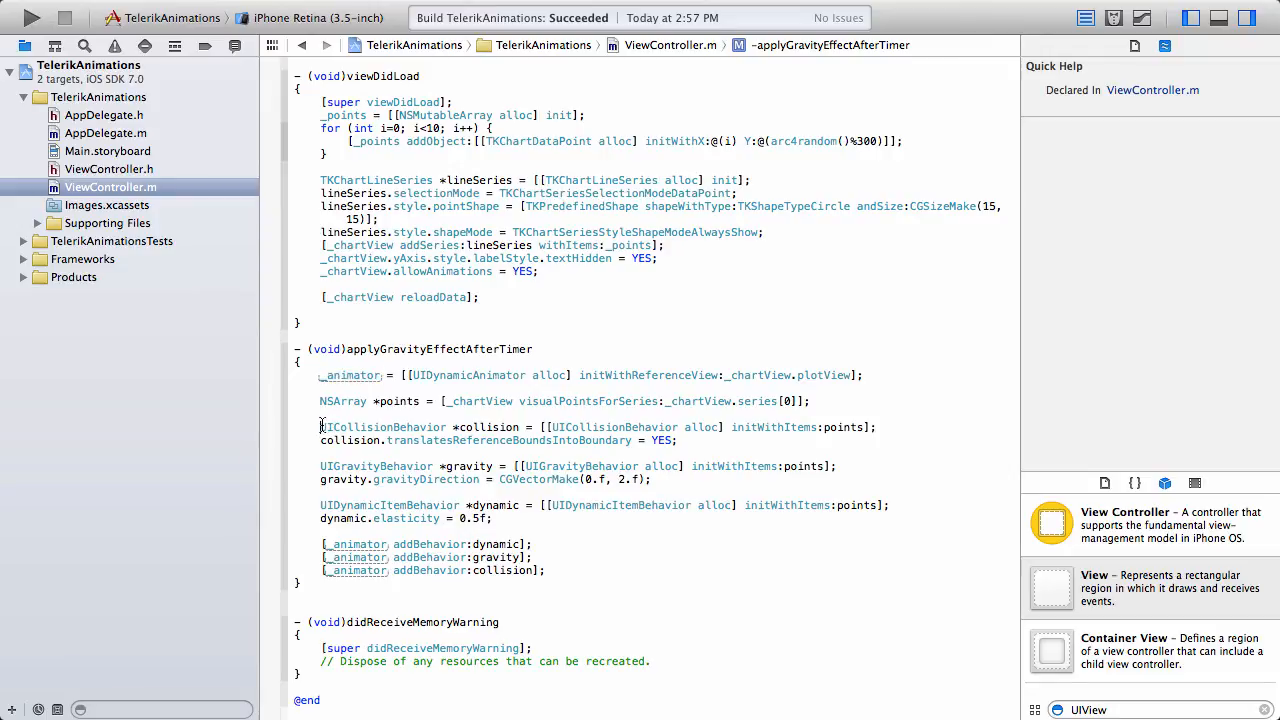
pyautogui.click(384, 428)
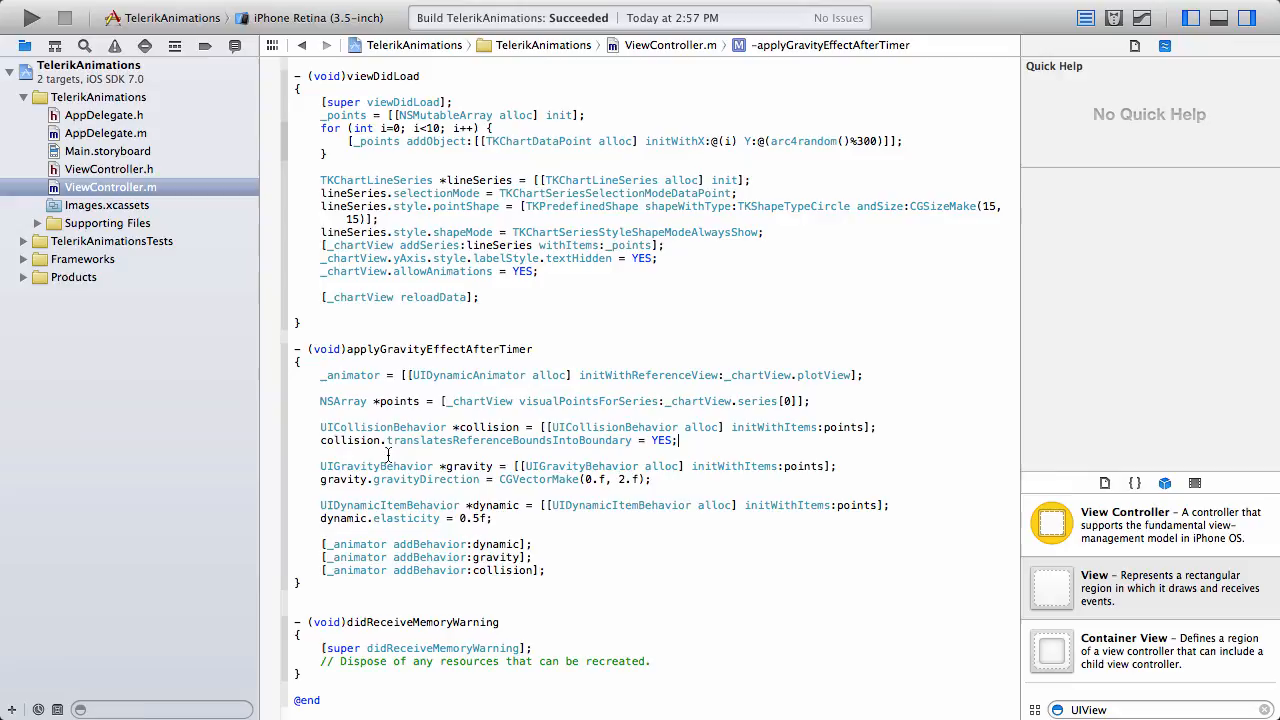
pyautogui.moveTo(480, 444)
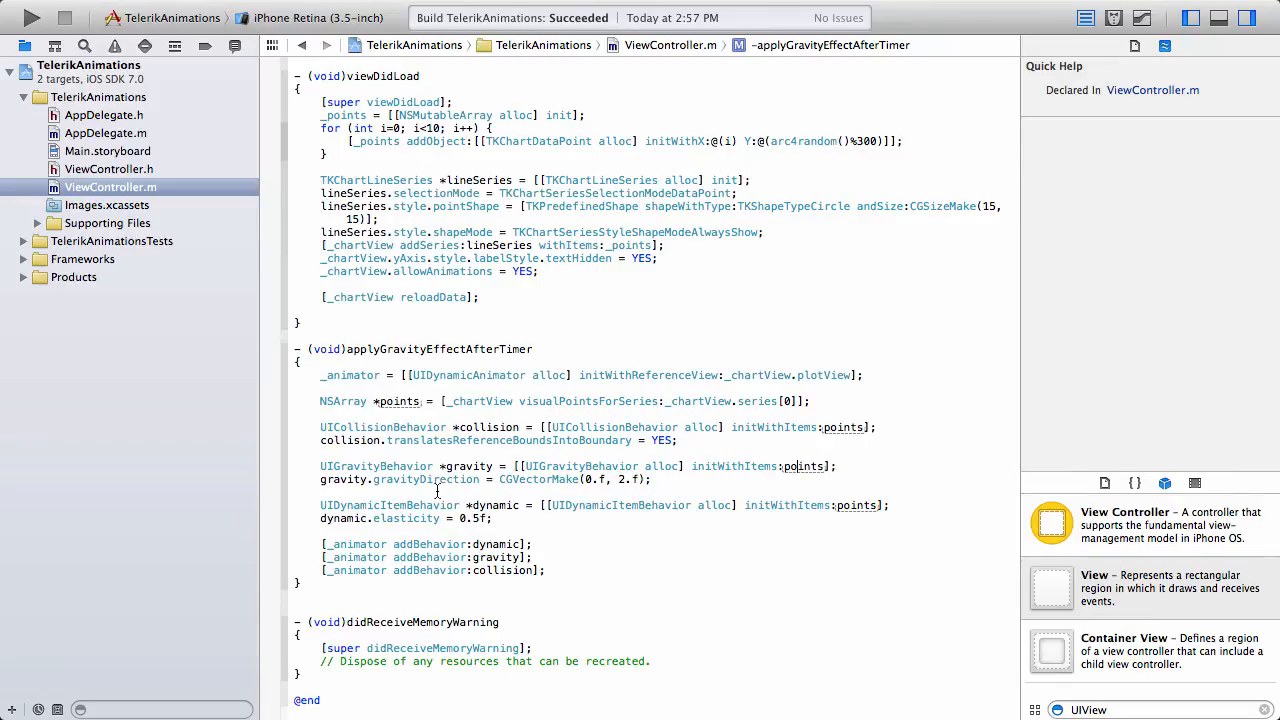
pyautogui.moveTo(434, 488)
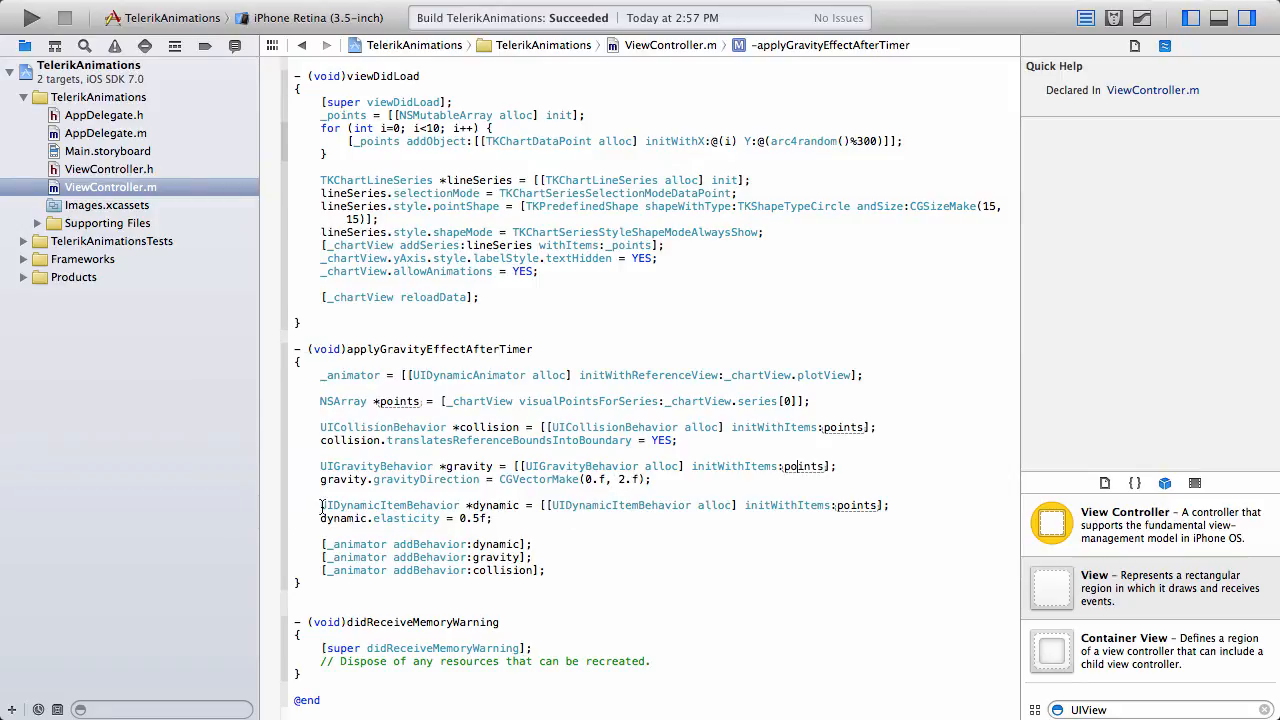
pyautogui.click(388, 504)
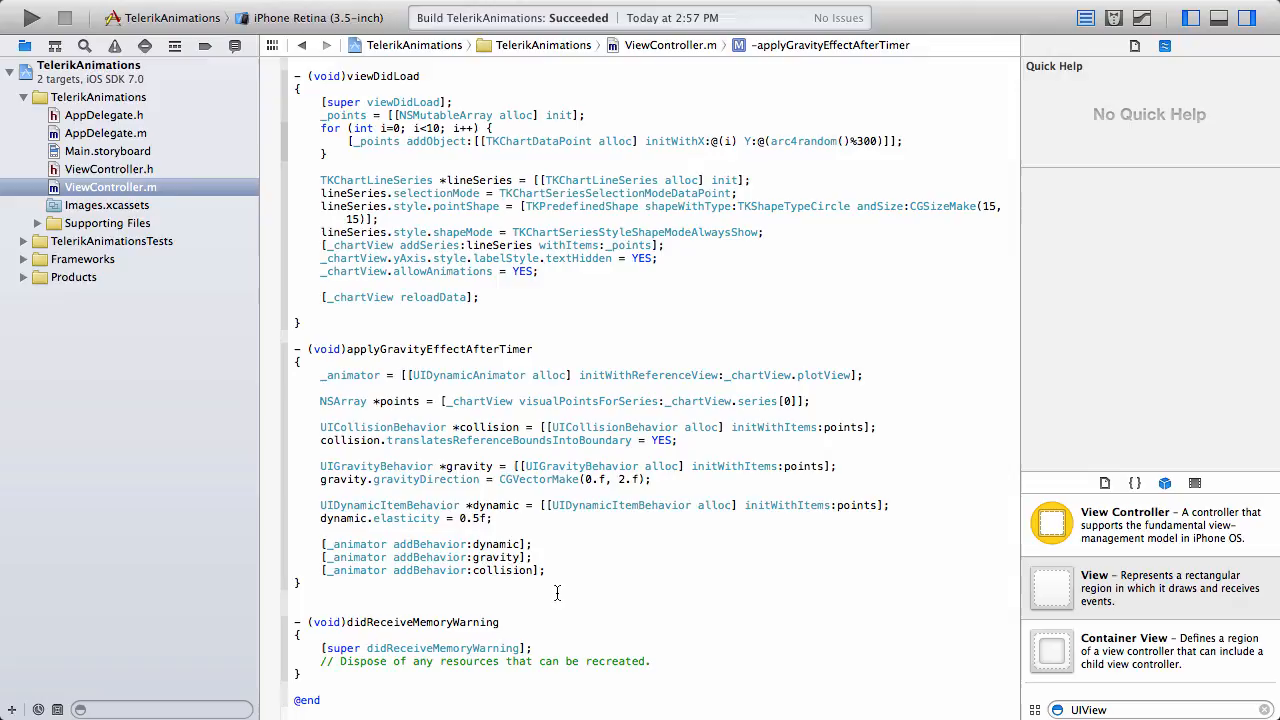
pyautogui.scroll(3)
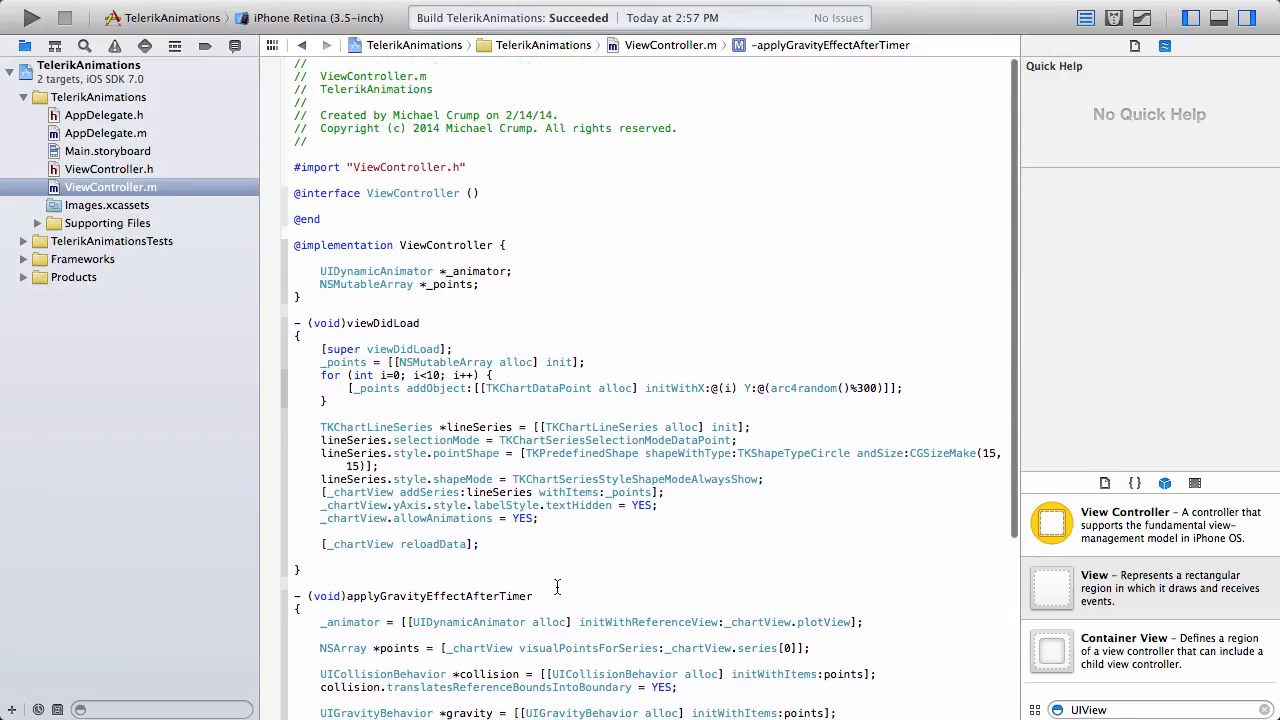
pyautogui.moveTo(548, 584)
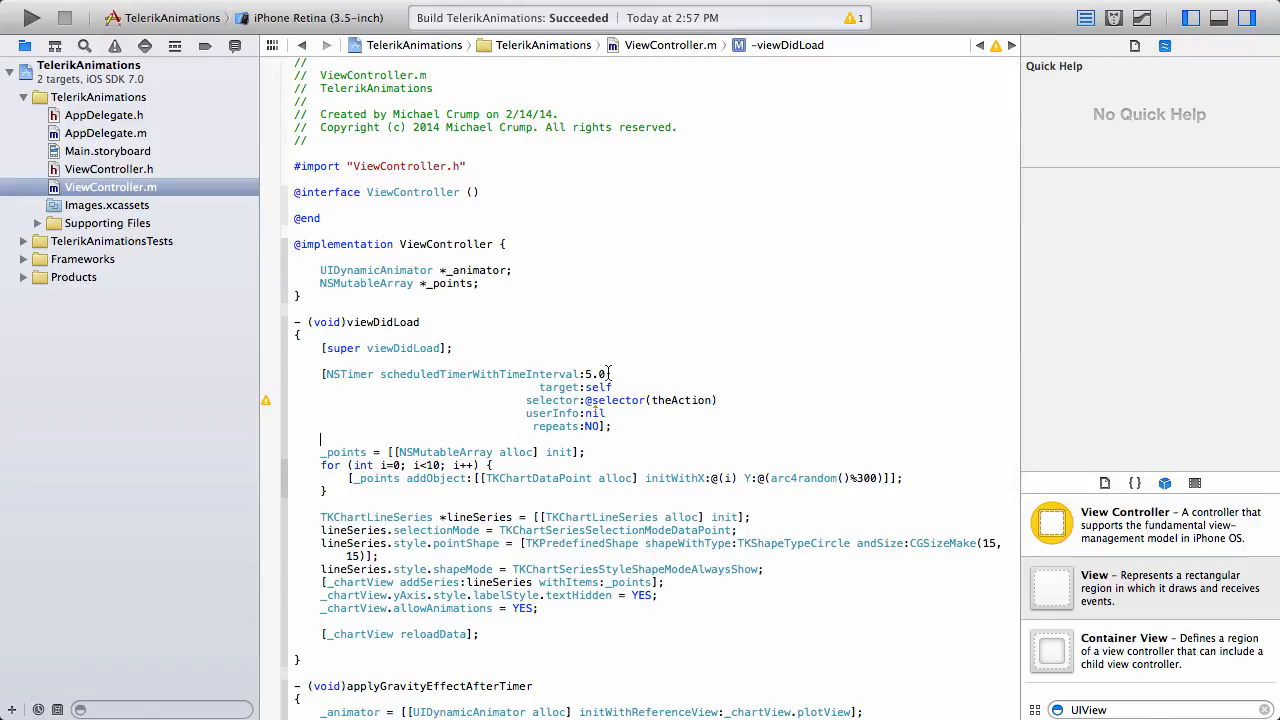
pyautogui.moveTo(610, 378)
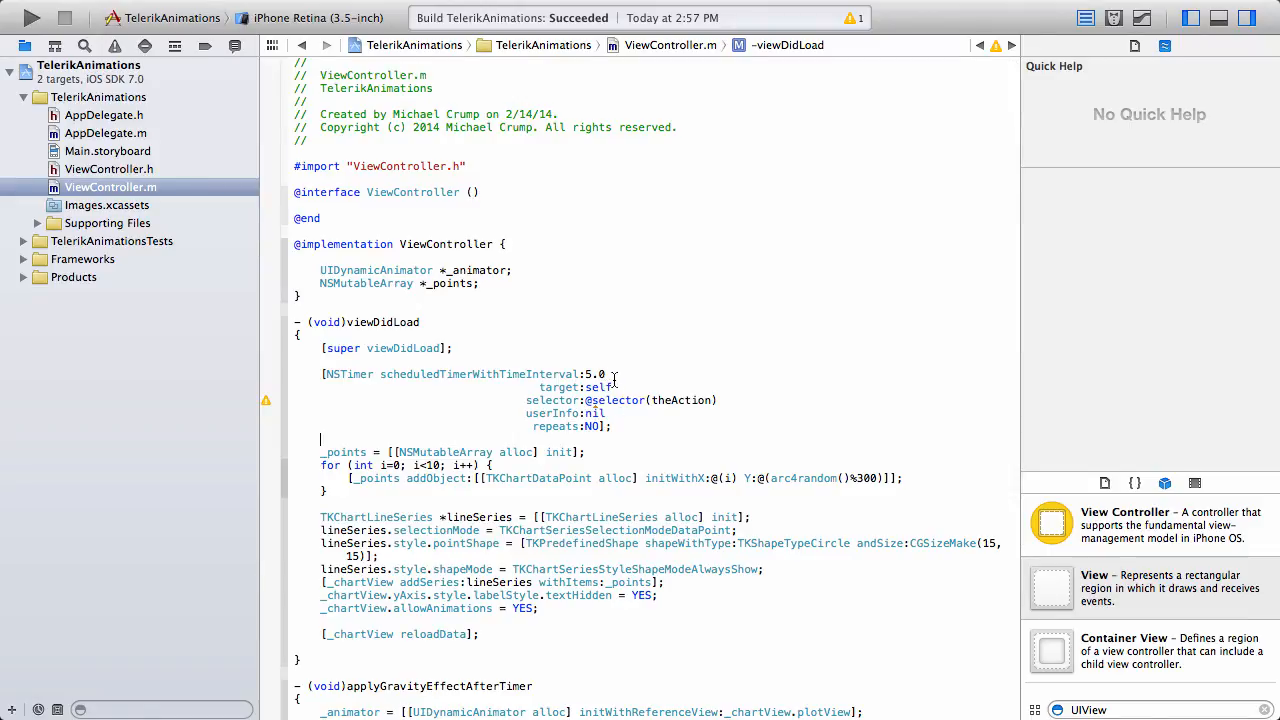
pyautogui.moveTo(670, 390)
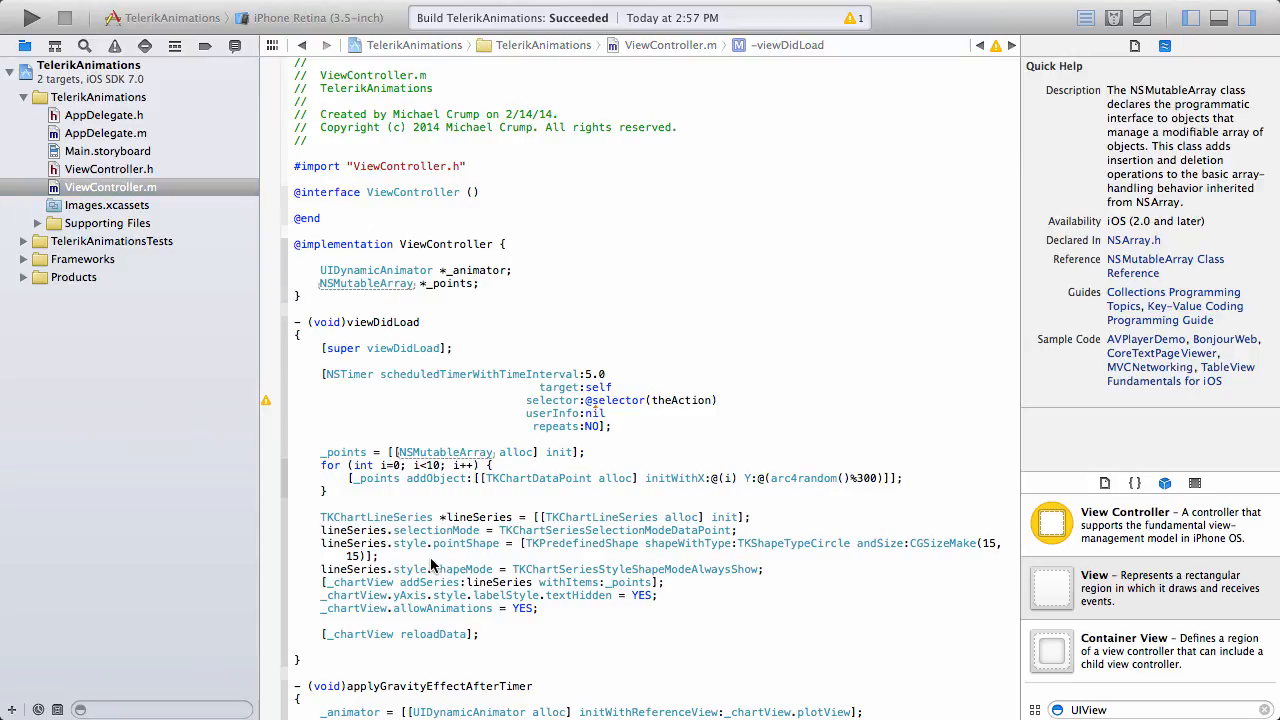
# - Add theAction calling applyGravityEffectAfterTimer and run on the iPhone Retina (3.5-inch) simulator
pyautogui.scroll(-3)
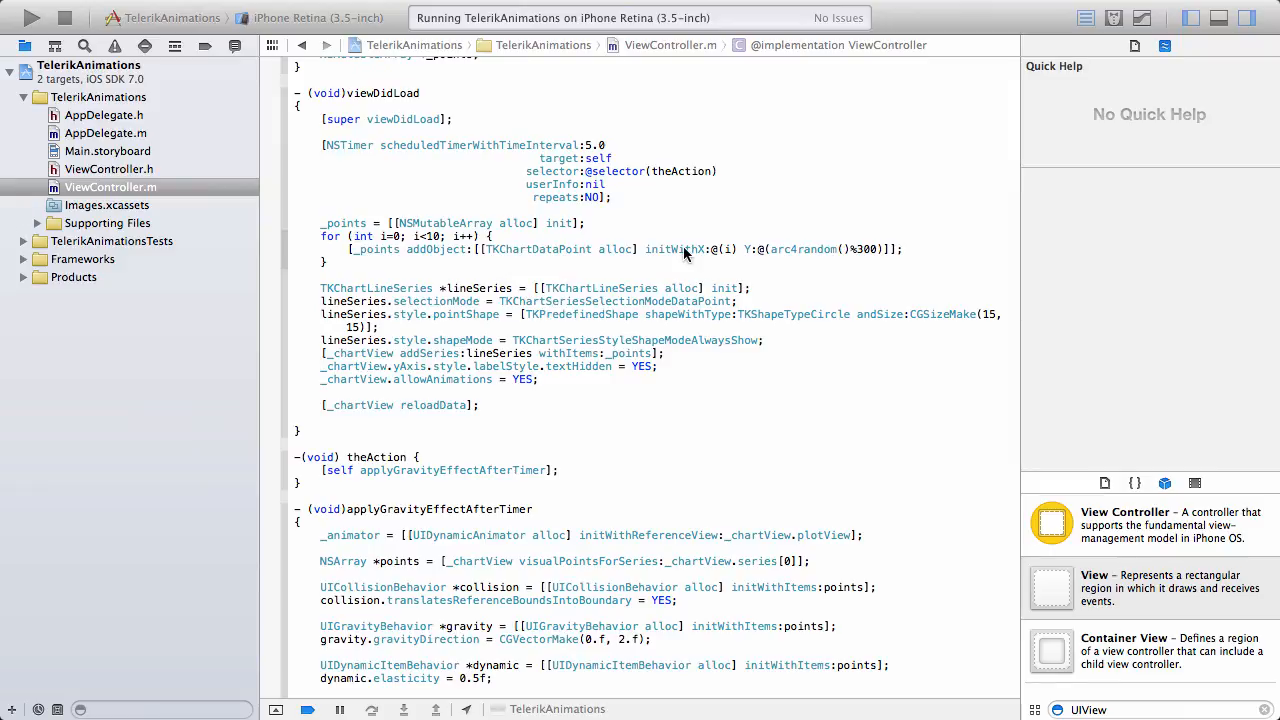
pyautogui.moveTo(340, 112)
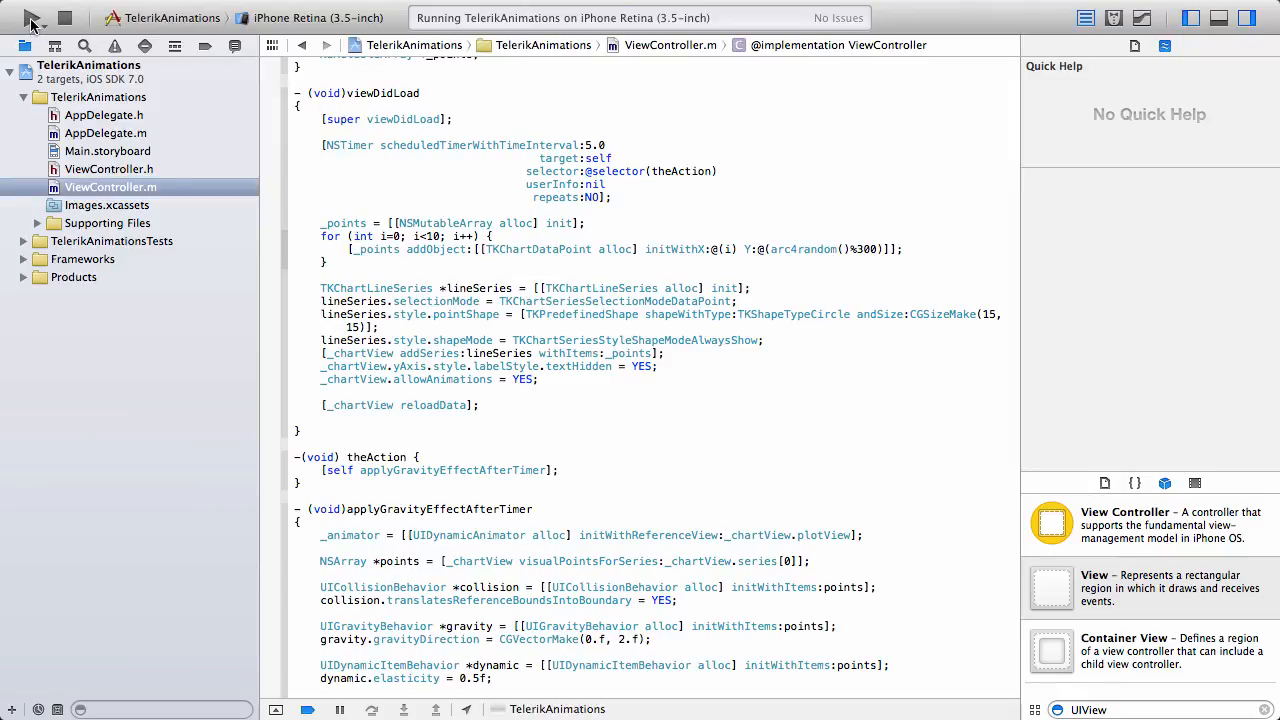
# - Watch the ten chart points fall to the bottom of the plot when the timer fires
pyautogui.click(32, 18)
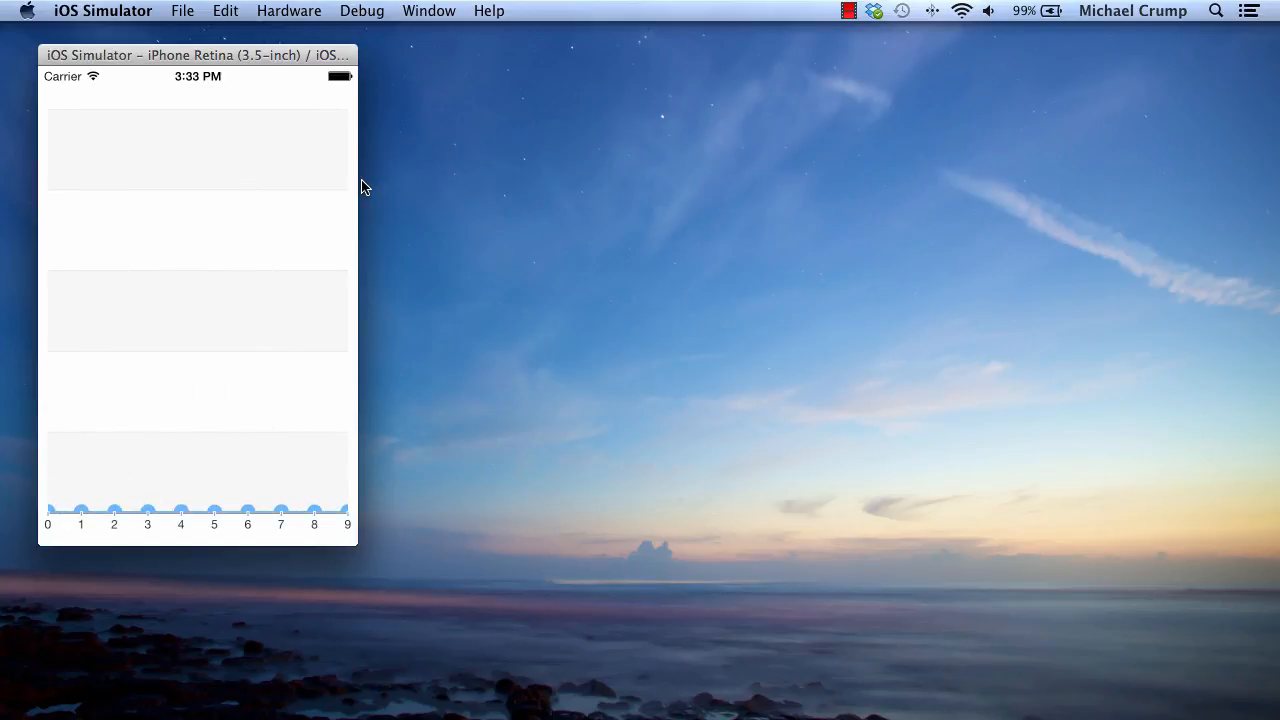
pyautogui.moveTo(294, 504)
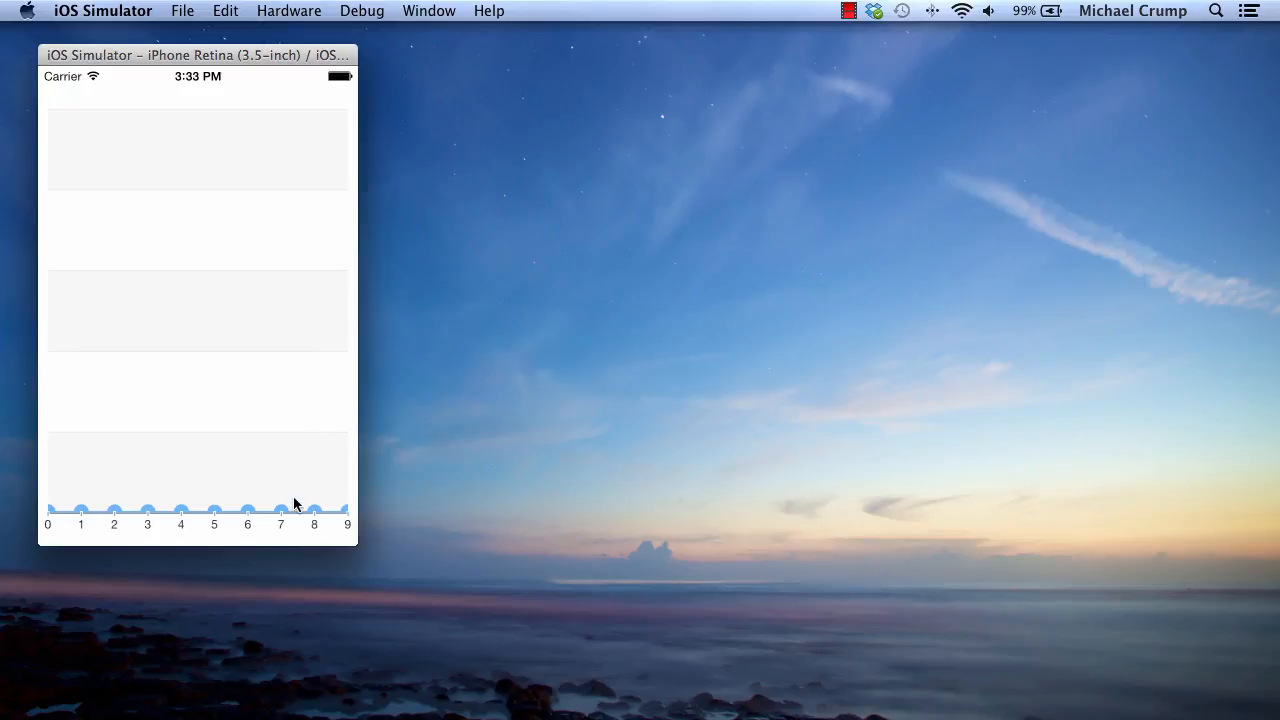
pyautogui.moveTo(516, 380)
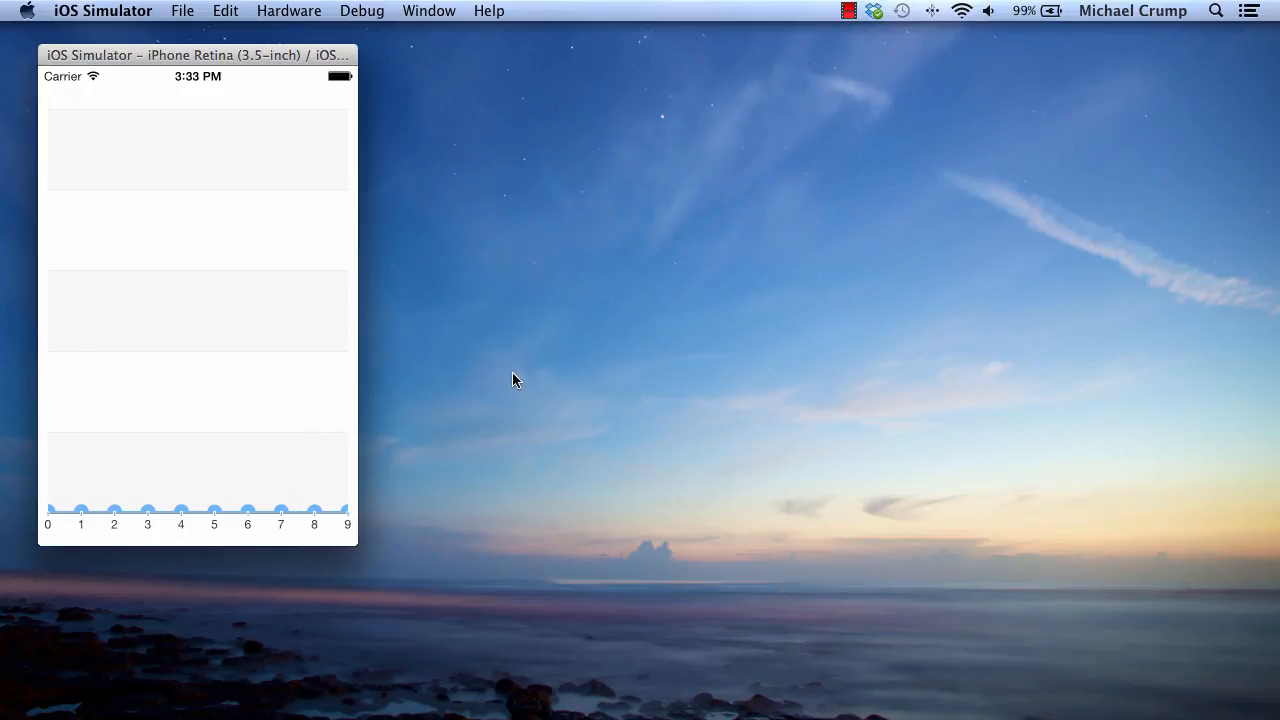